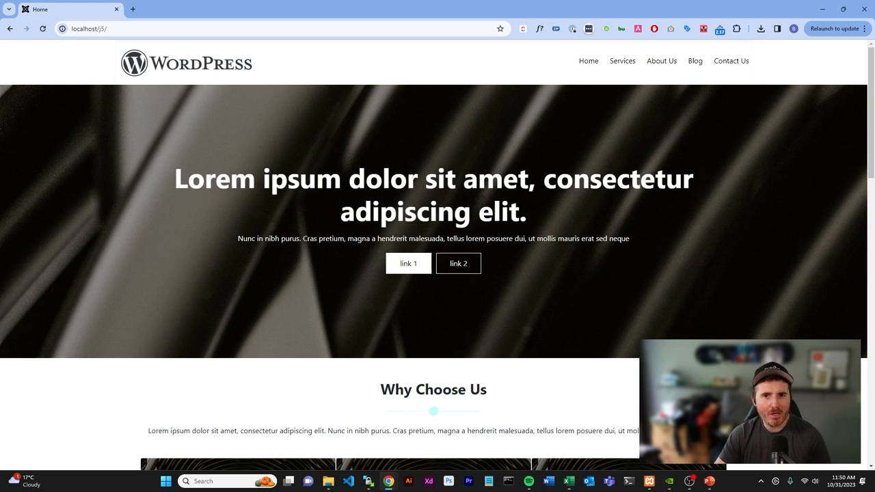
Step: Navigate the browser to localhost/j5/administrator to reach the Joomla admin login page
scroll("down", 3)
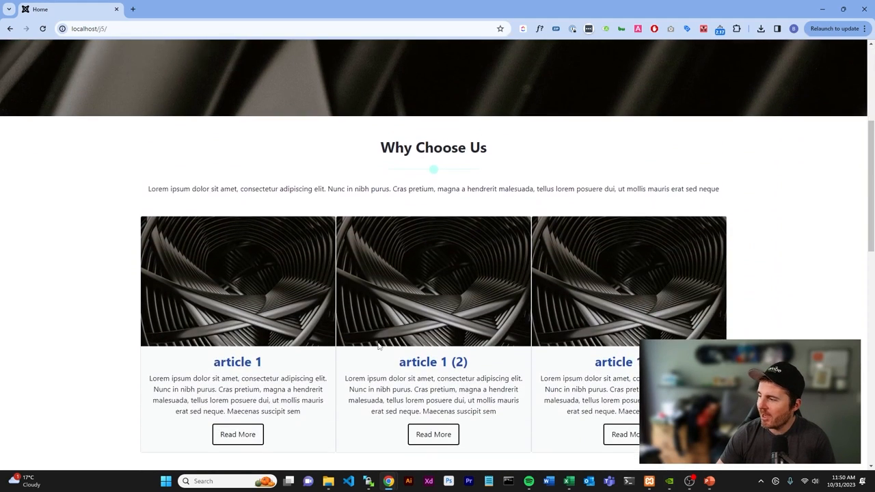
scroll("down", 3)
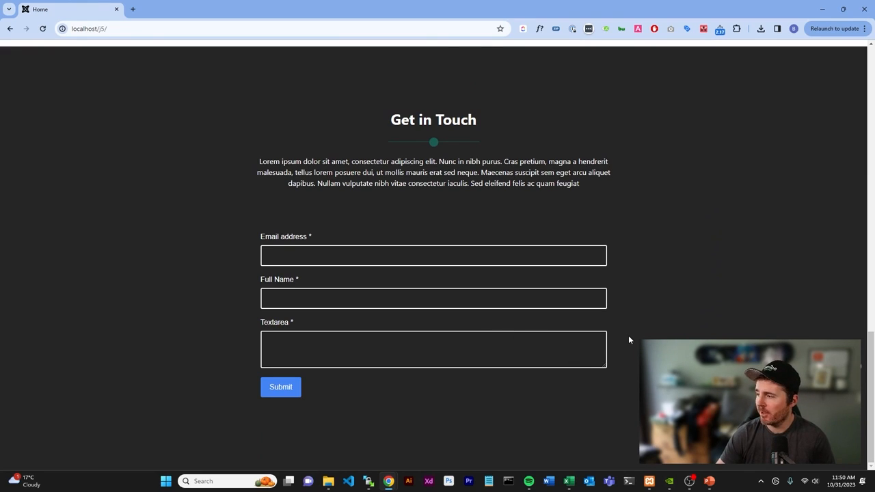
scroll("up", 3)
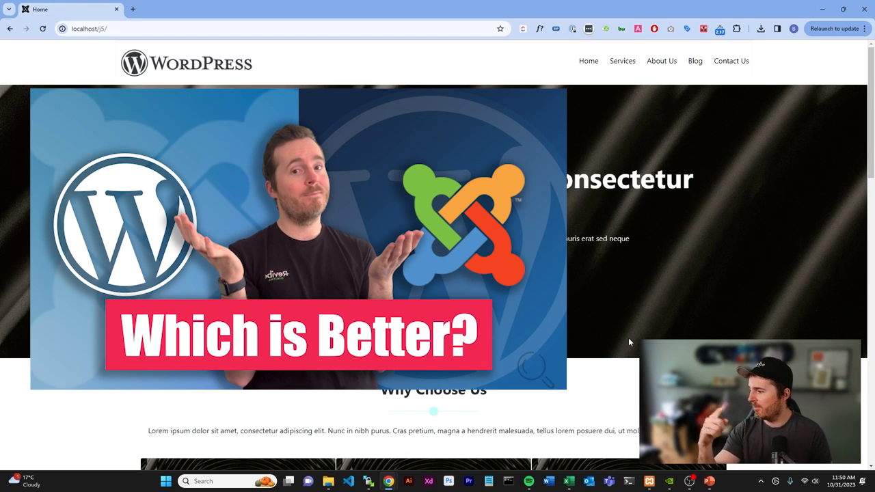
mouse_move(610, 313)
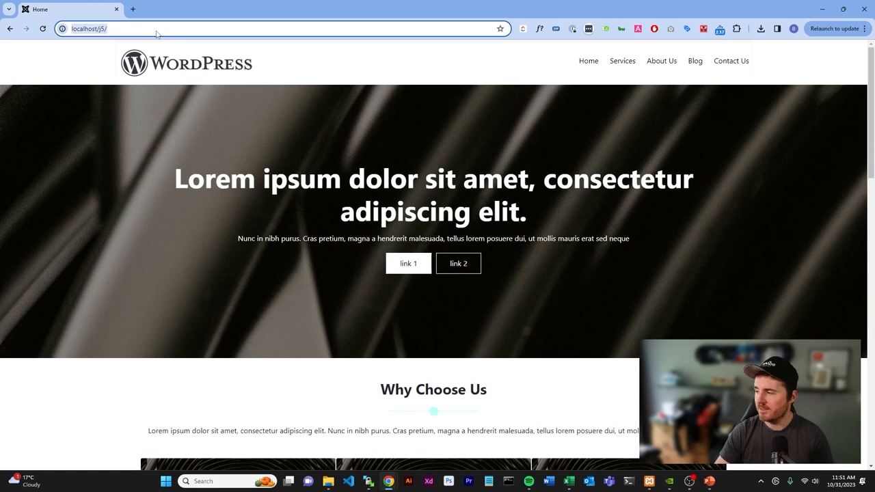
mouse_move(145, 38)
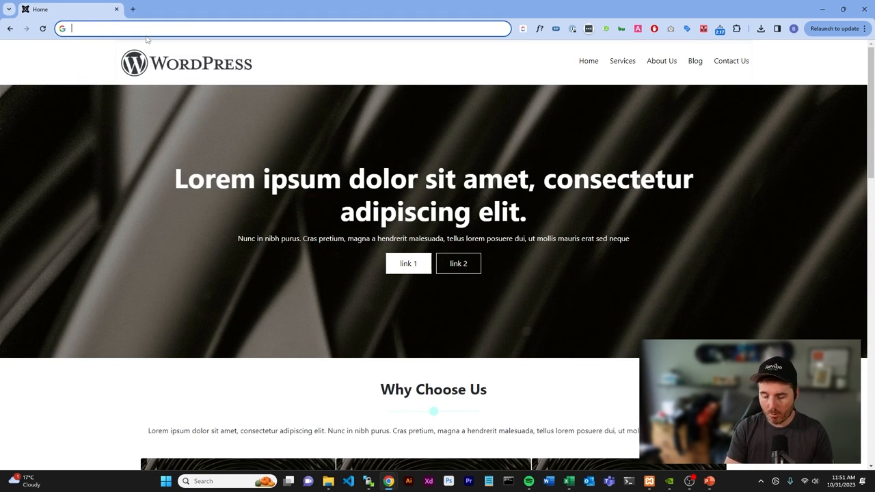
type("localhost/phpmyadmin")
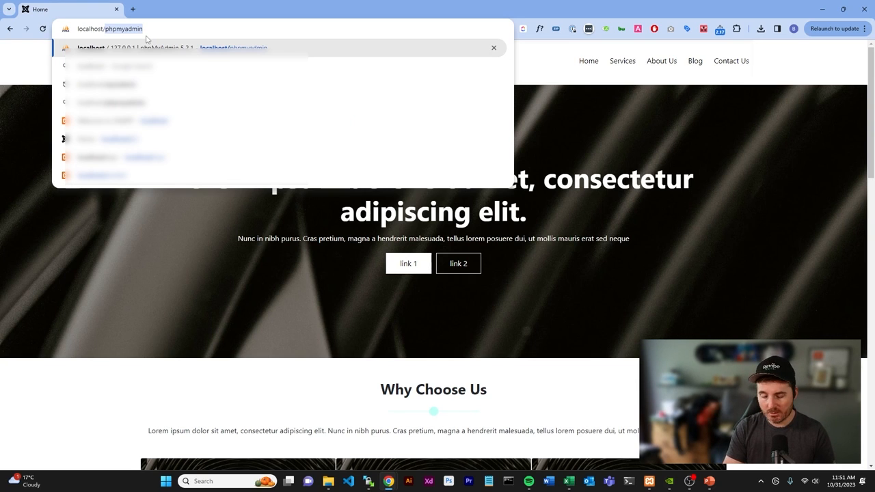
type("localhost/j5/")
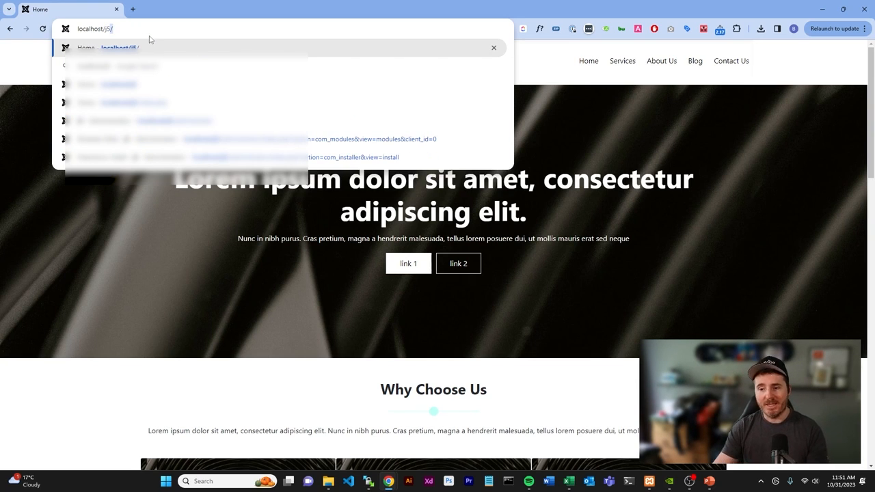
type("administrator/")
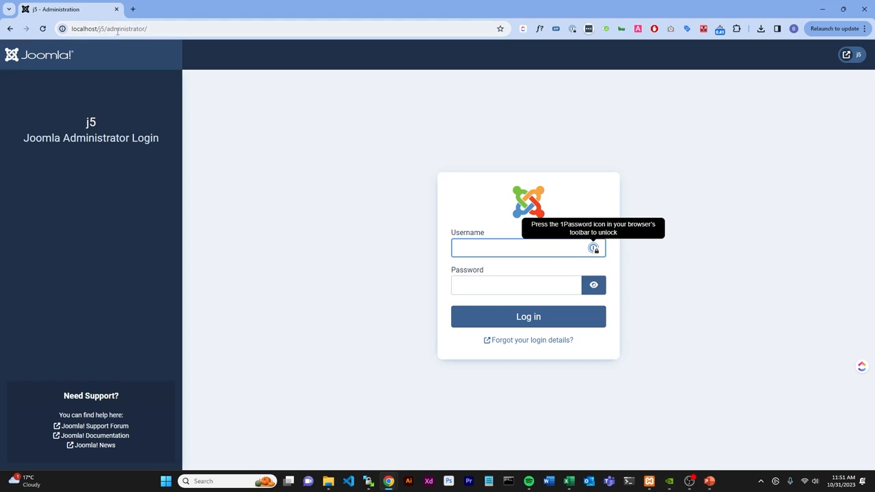
Step: Enter the administrator credentials and log in to reach the Home Dashboard
left_click(528, 316)
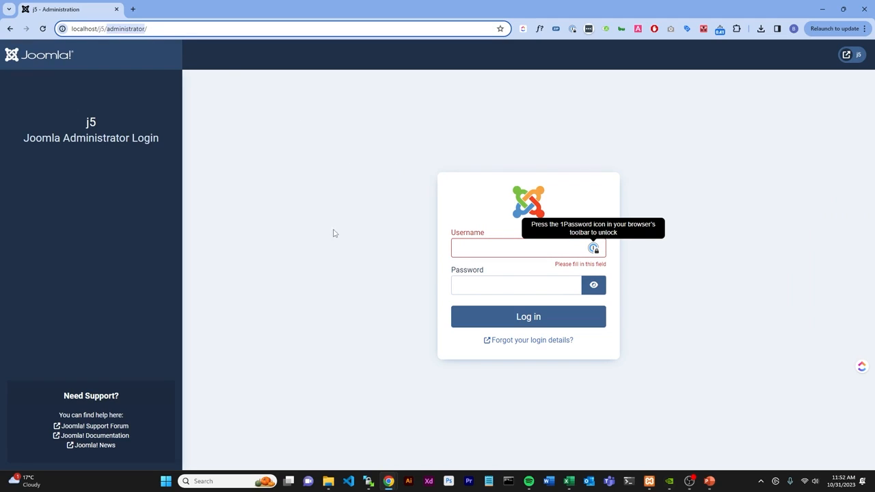
left_click(519, 248)
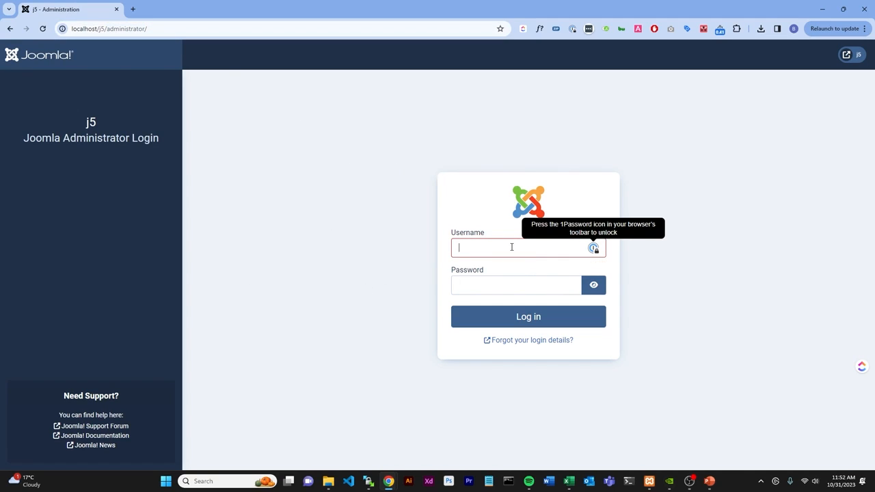
left_click(527, 316)
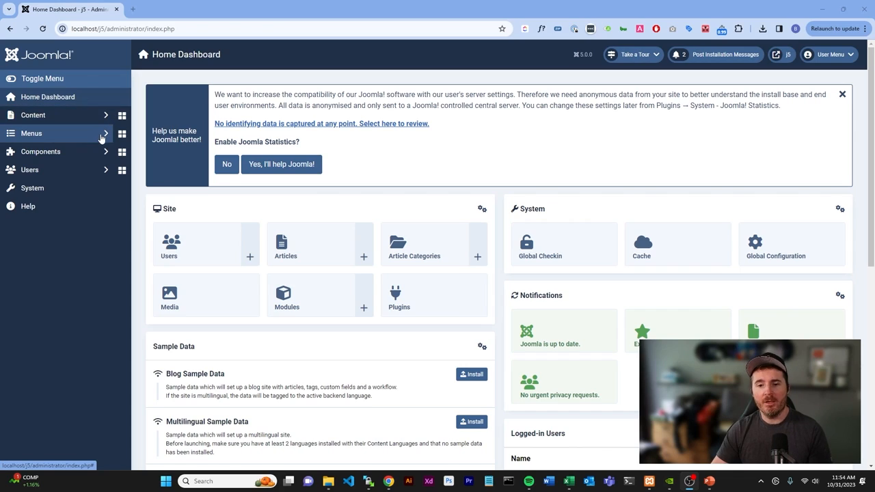
Step: Show the Main Menu's items list: Home, Services, About Us, Blog and Contact Us
left_click(30, 134)
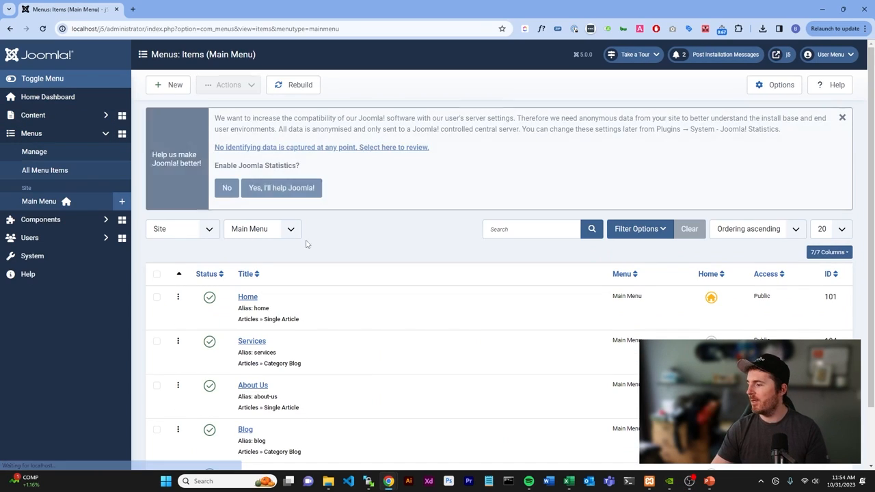
scroll("down", 3)
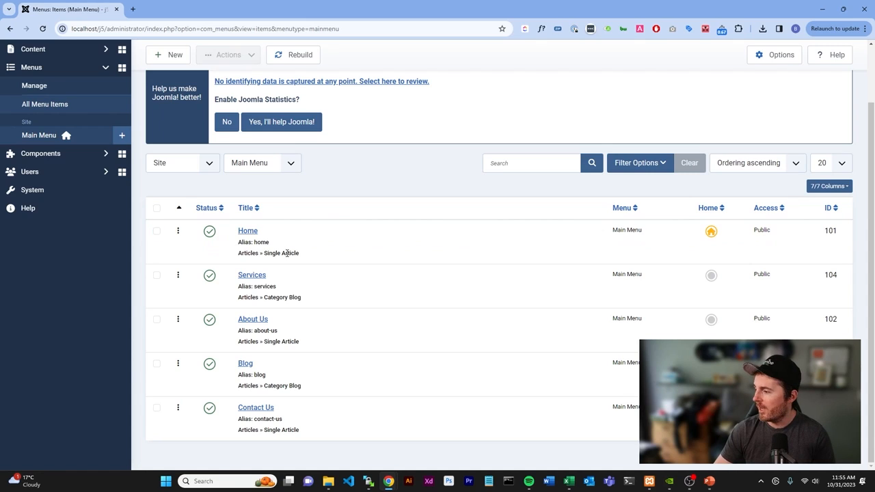
mouse_move(271, 244)
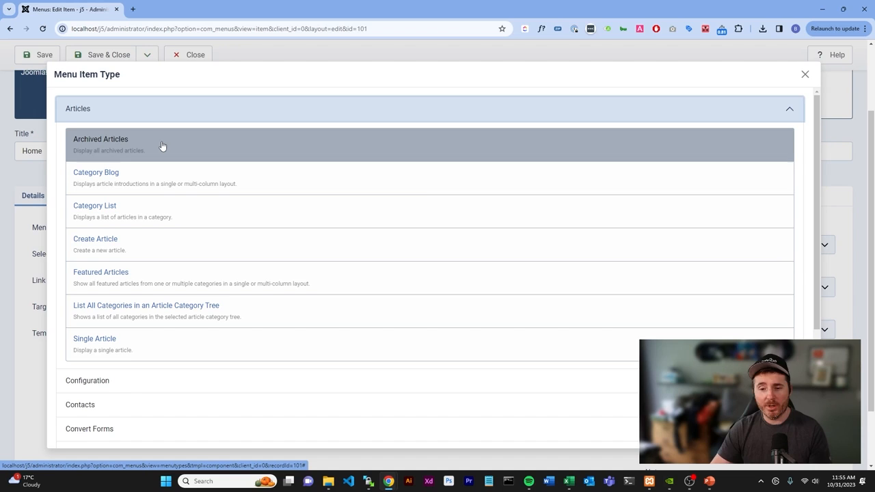
mouse_move(172, 205)
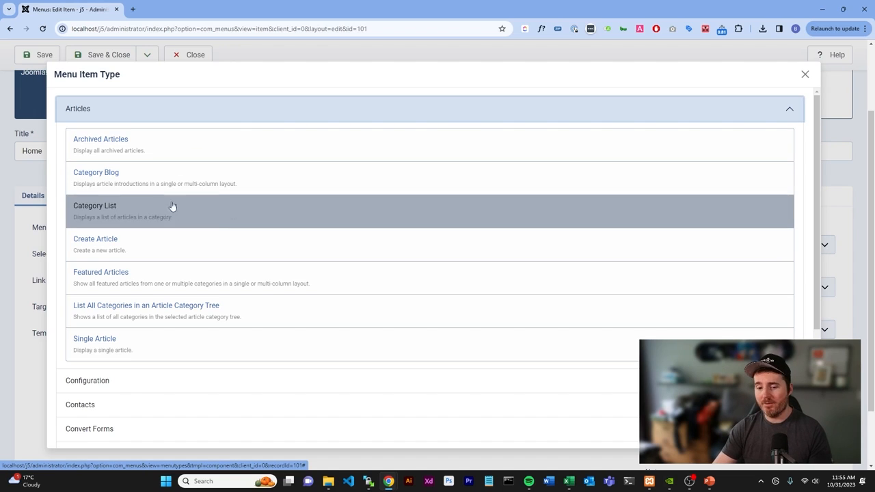
mouse_move(249, 208)
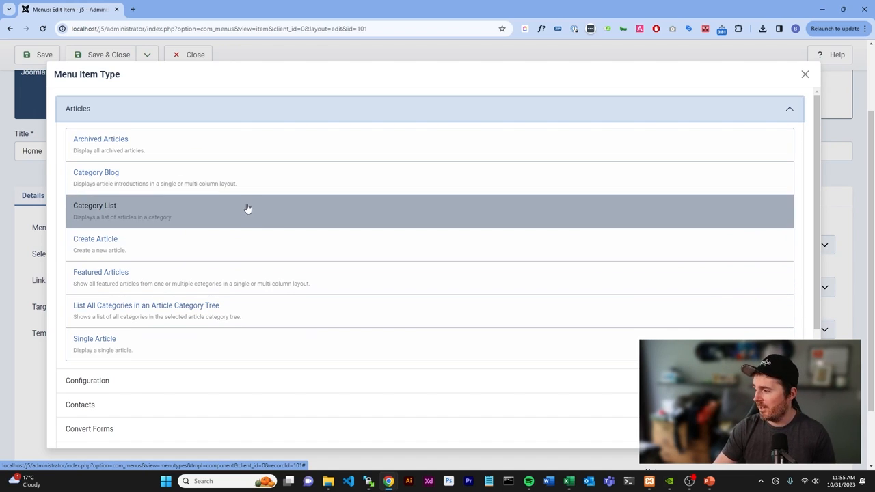
mouse_move(322, 302)
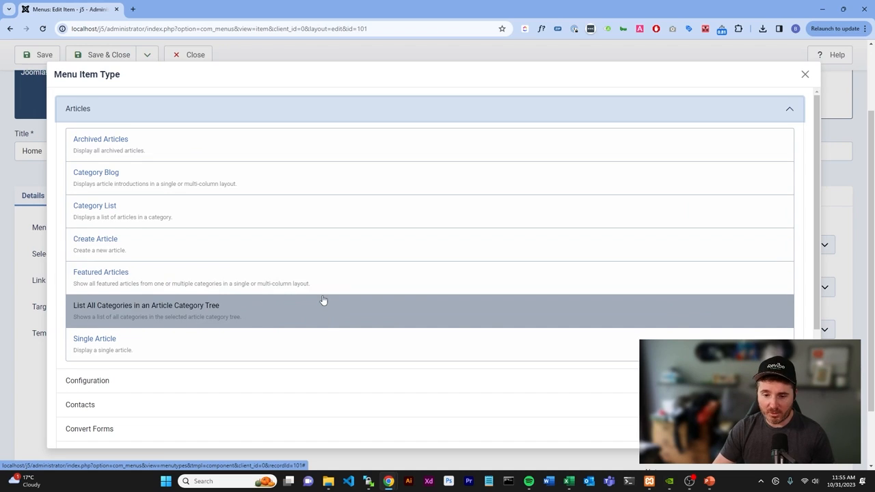
mouse_move(161, 345)
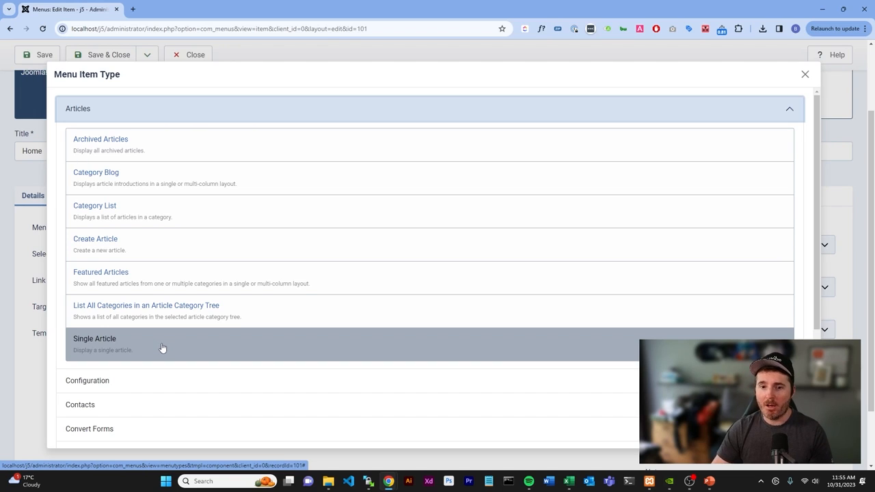
mouse_move(149, 350)
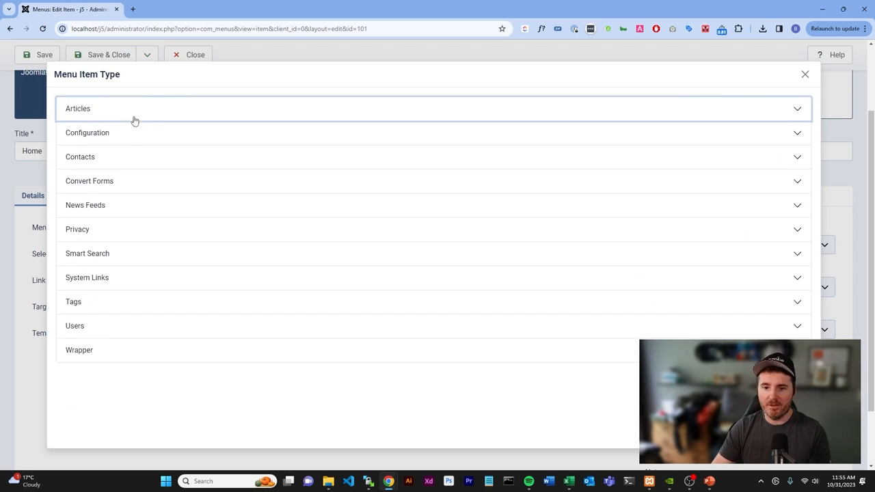
Step: Collapse the Articles group and browse the News Feeds and Smart Search menu item types
left_click(88, 181)
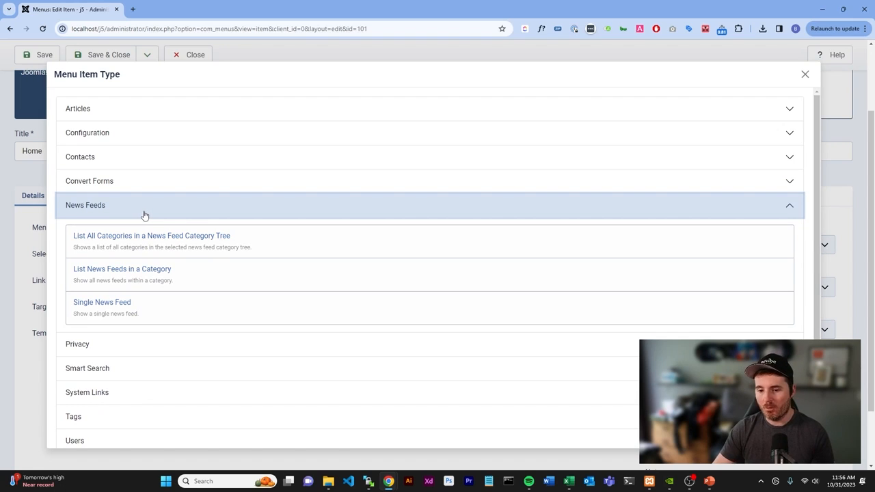
left_click(88, 253)
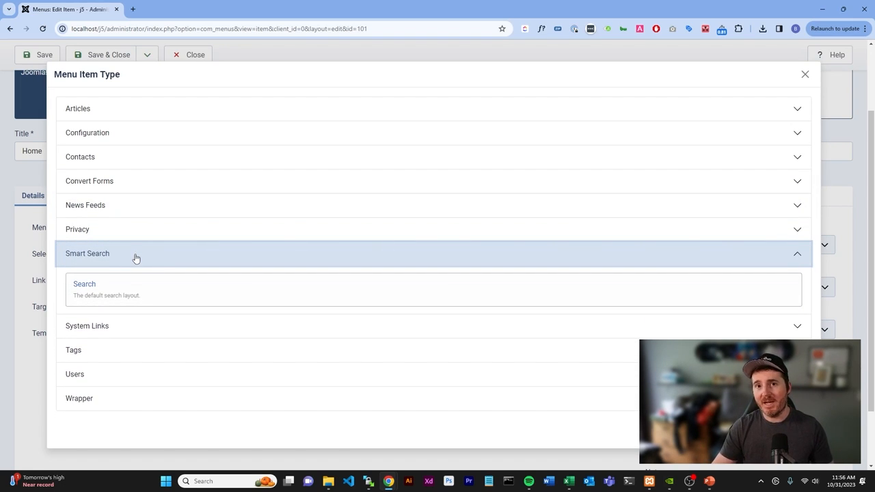
mouse_move(120, 355)
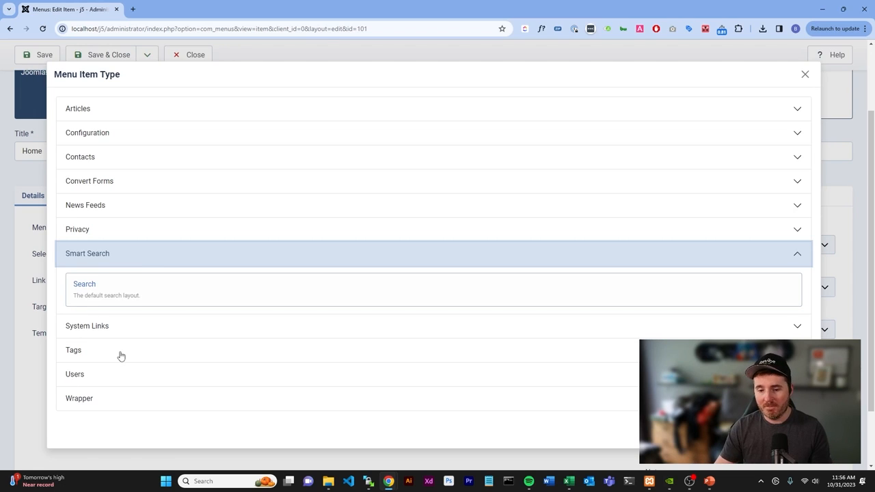
left_click(74, 374)
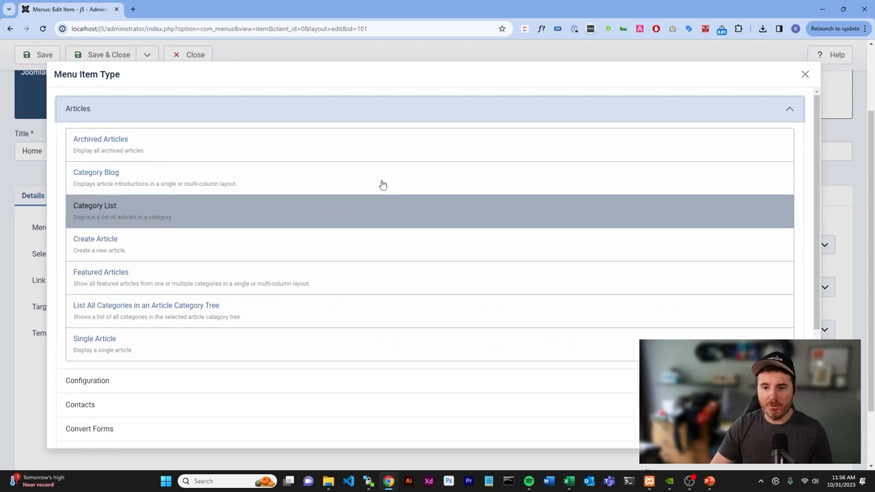
mouse_move(227, 345)
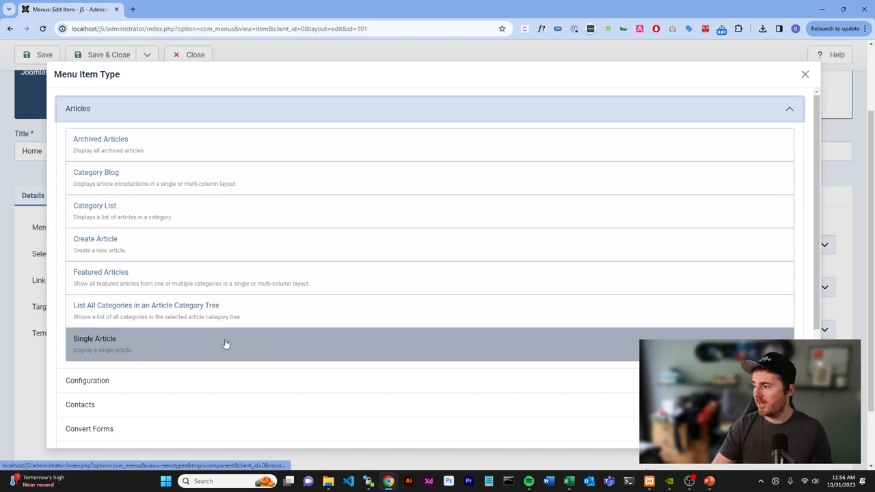
mouse_move(198, 178)
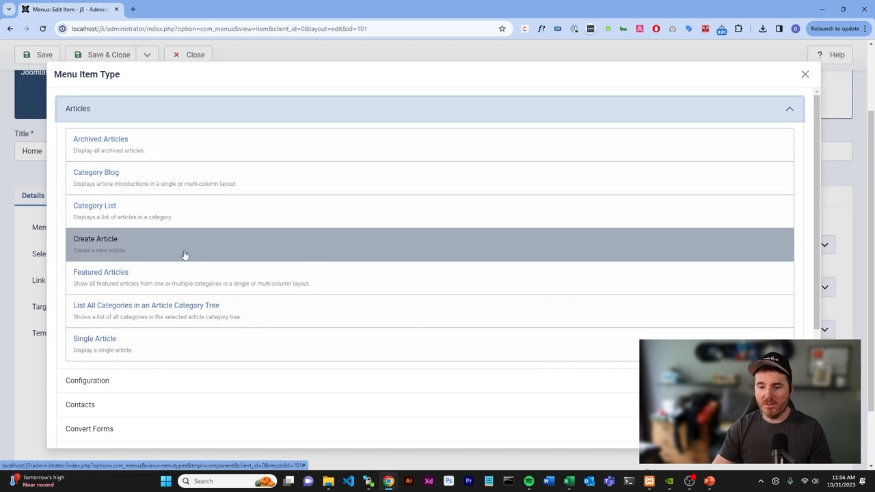
mouse_move(265, 306)
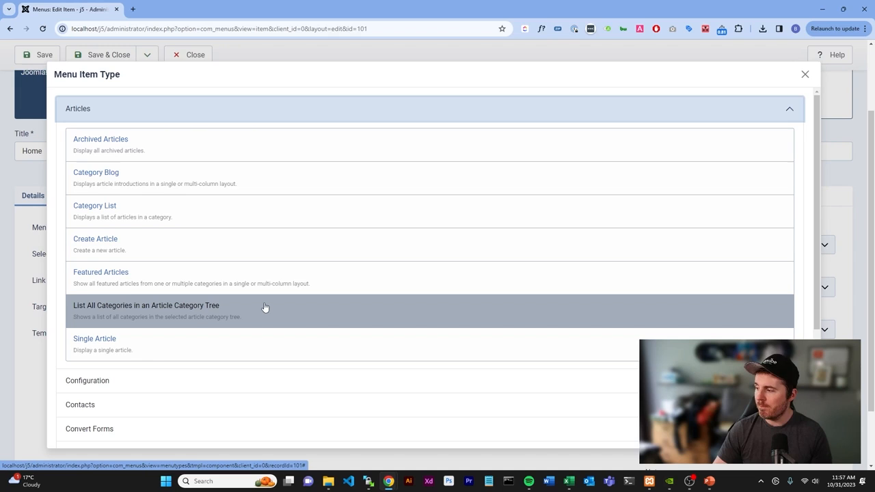
mouse_move(245, 320)
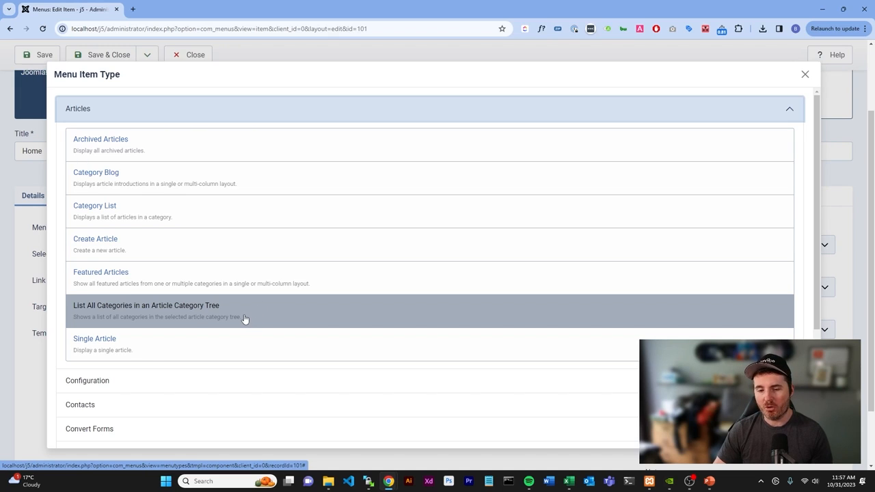
mouse_move(115, 243)
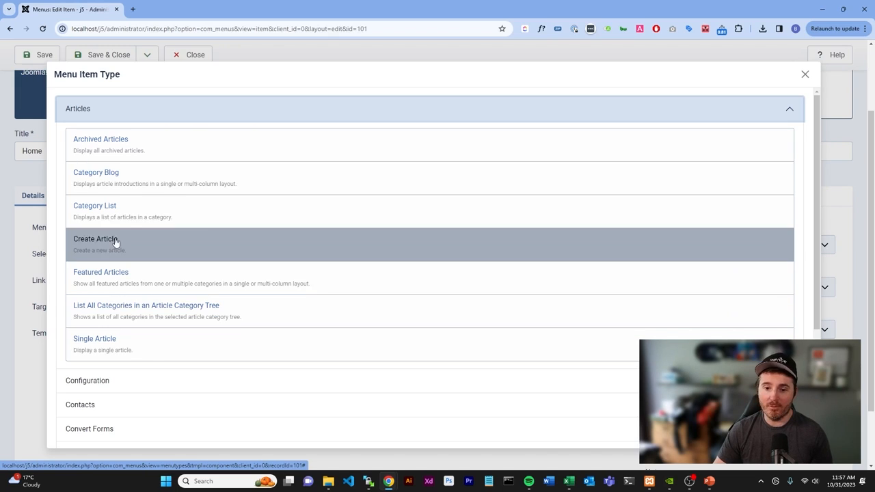
mouse_move(28, 174)
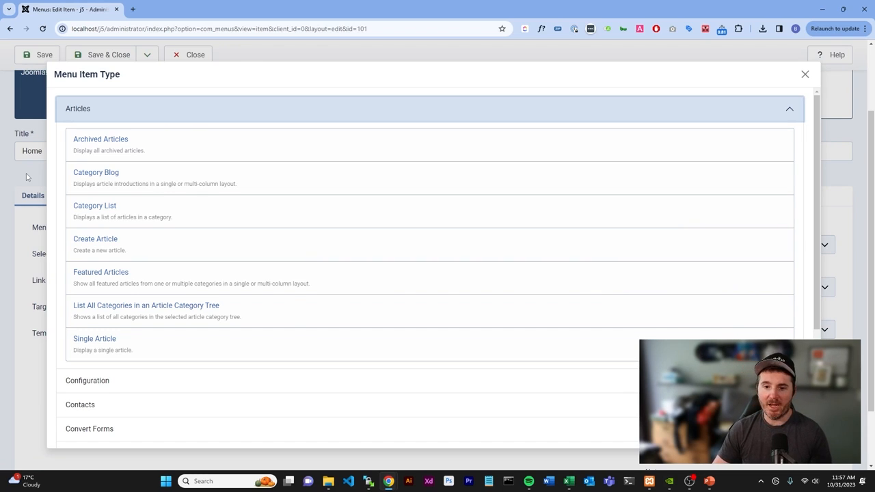
mouse_move(735, 258)
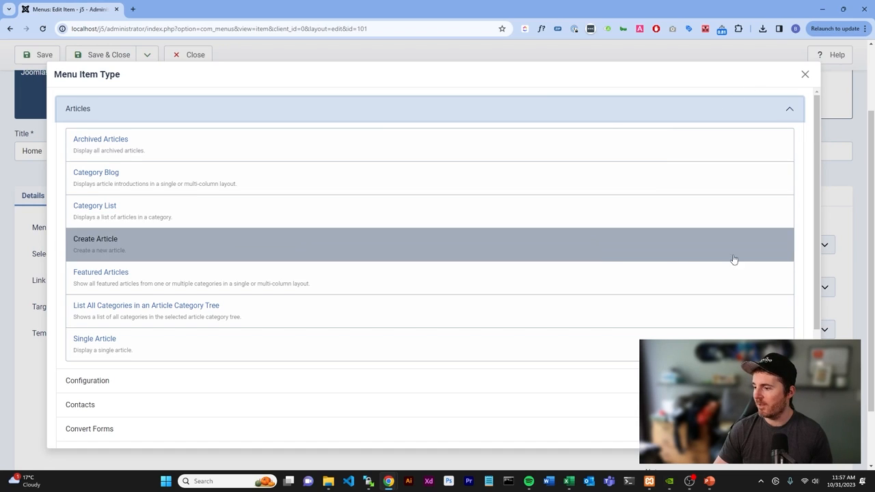
left_click(93, 339)
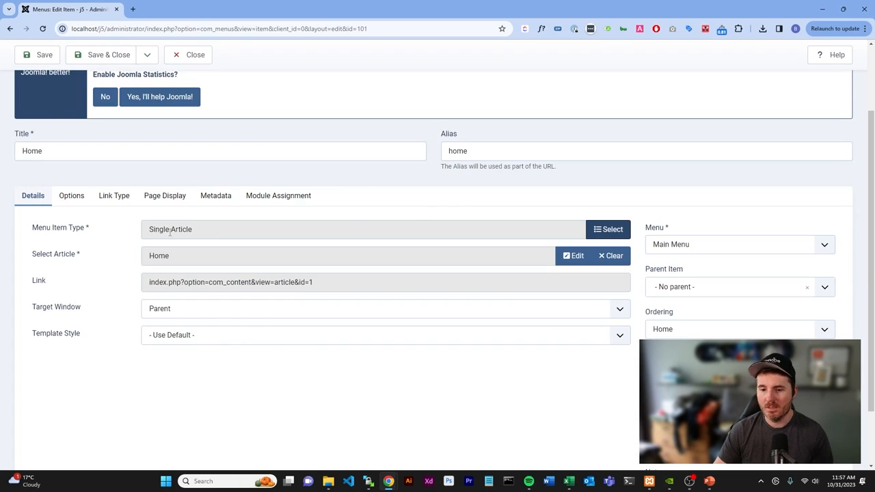
mouse_move(413, 214)
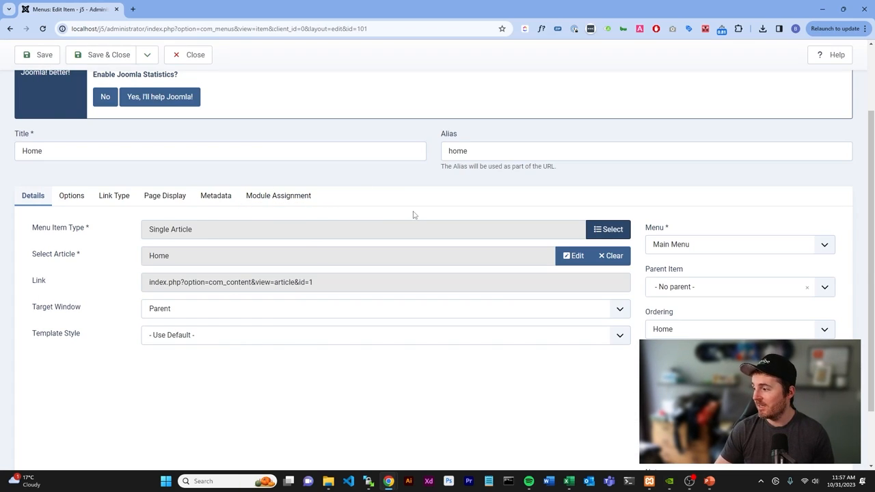
scroll("down", 3)
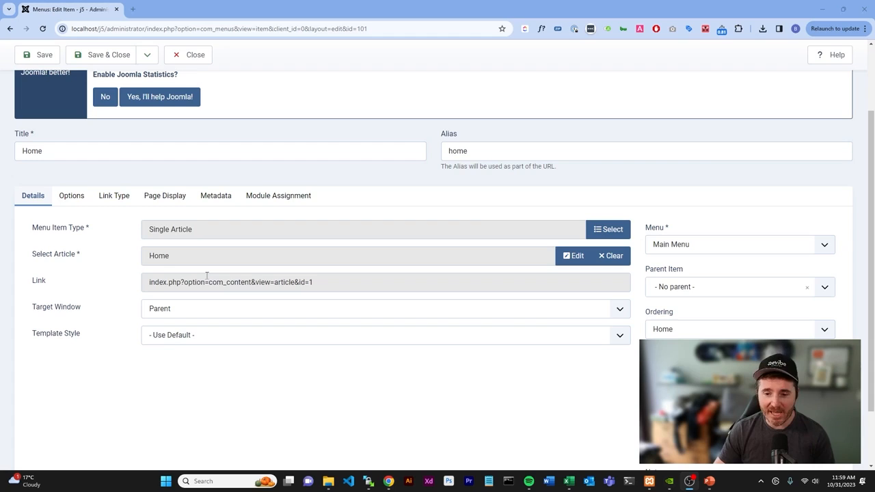
mouse_move(610, 256)
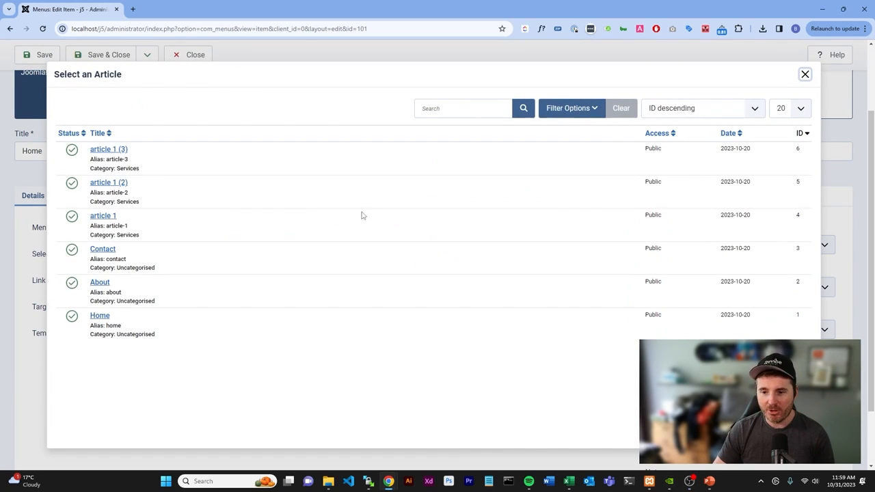
mouse_move(410, 216)
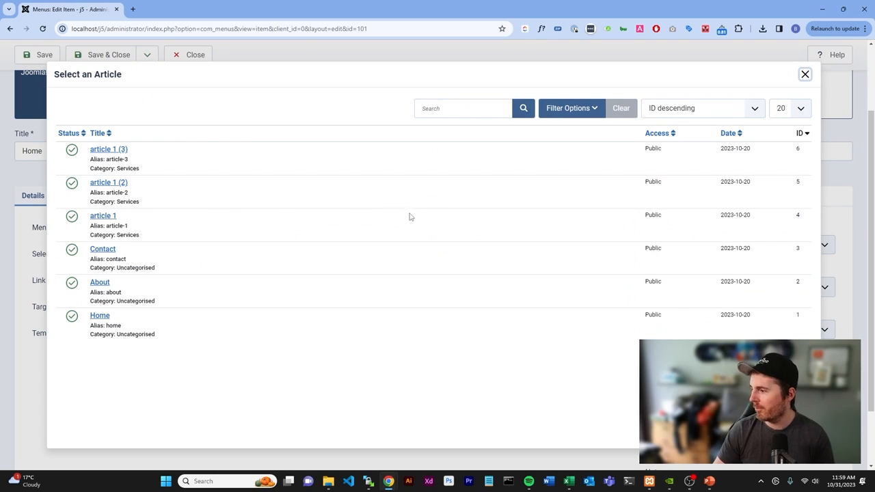
left_click(572, 108)
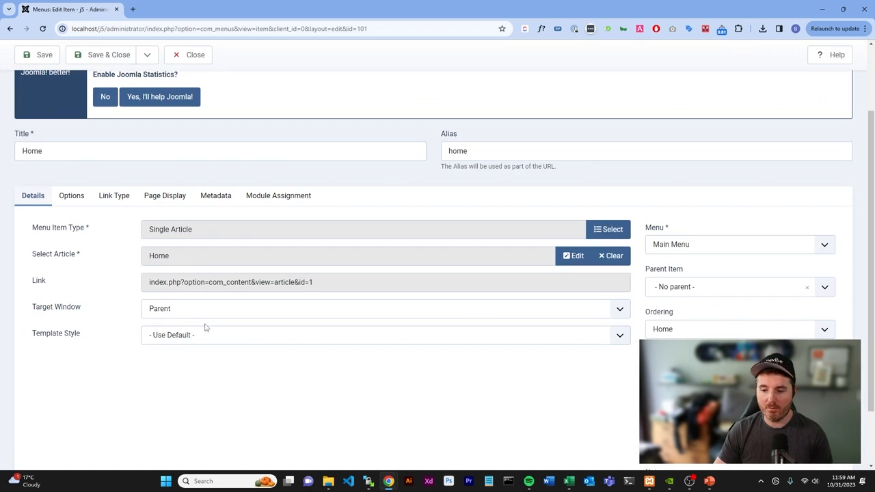
mouse_move(361, 225)
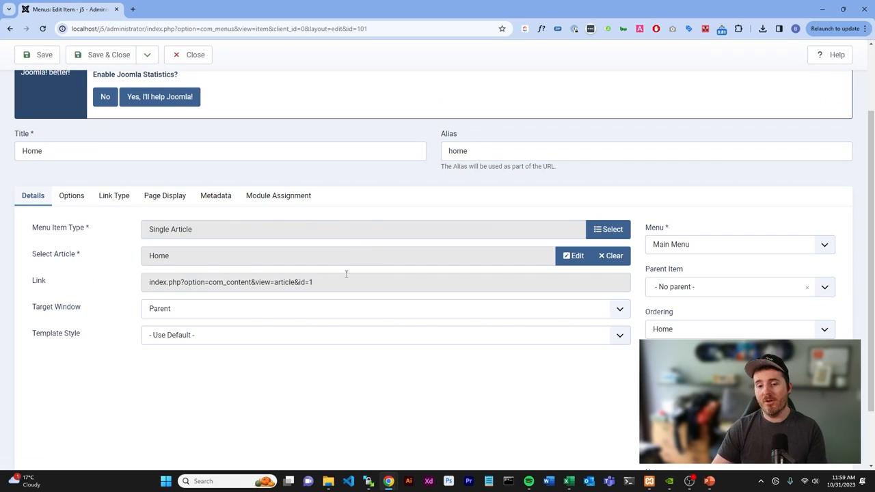
mouse_move(164, 195)
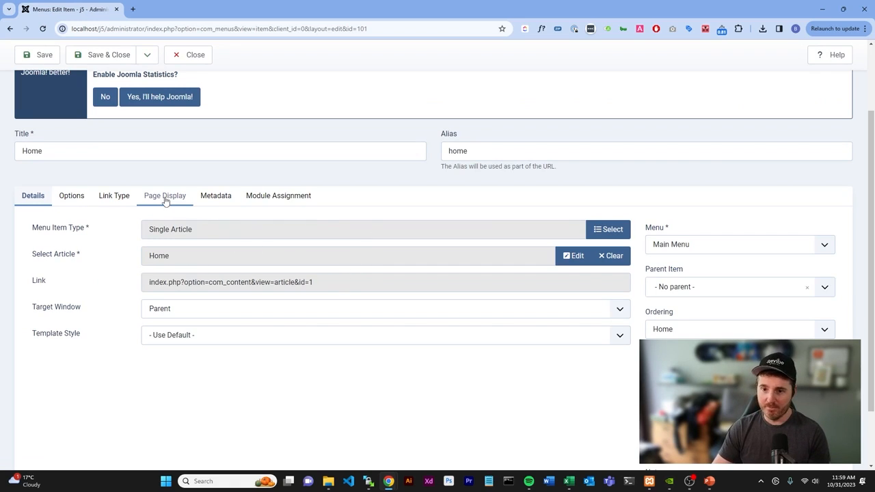
Step: Locate the Home article in the Articles list, open it for editing, and preview the live site
left_click(188, 55)
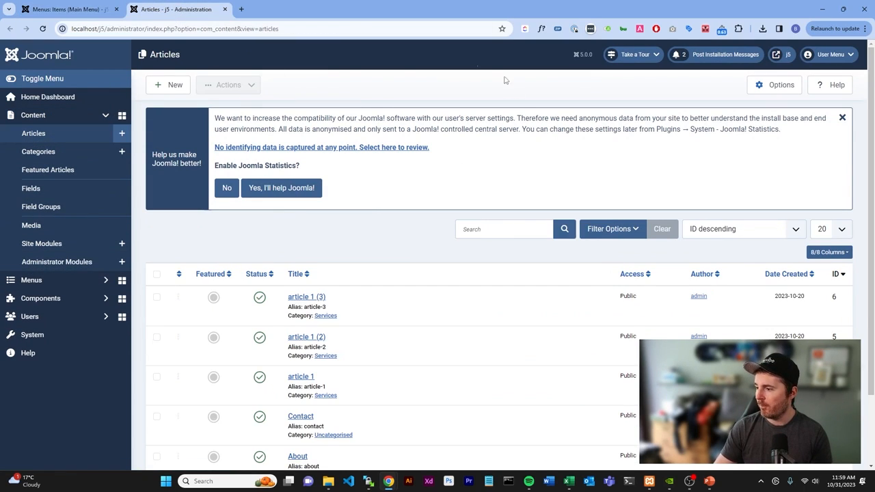
scroll("down", 3)
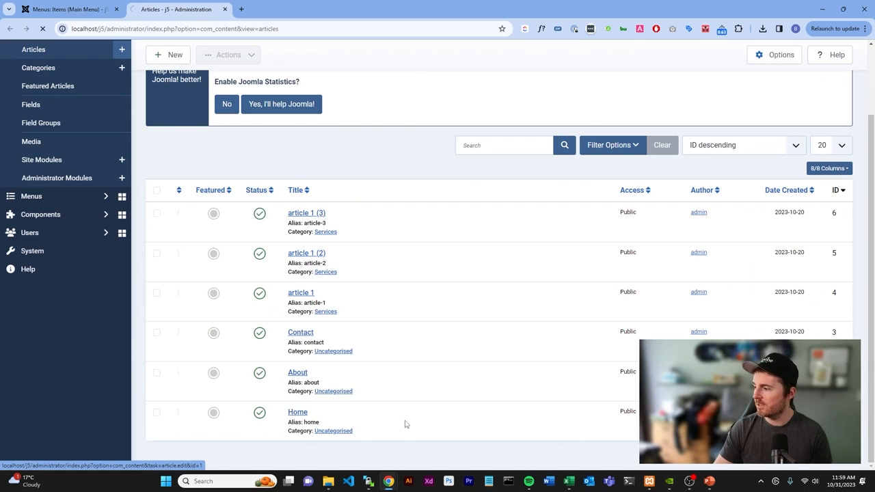
left_click(298, 412)
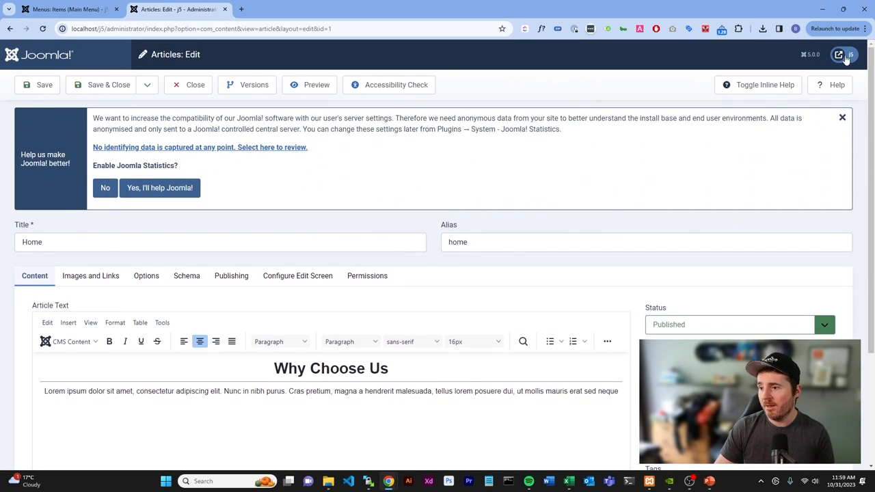
left_click(840, 54)
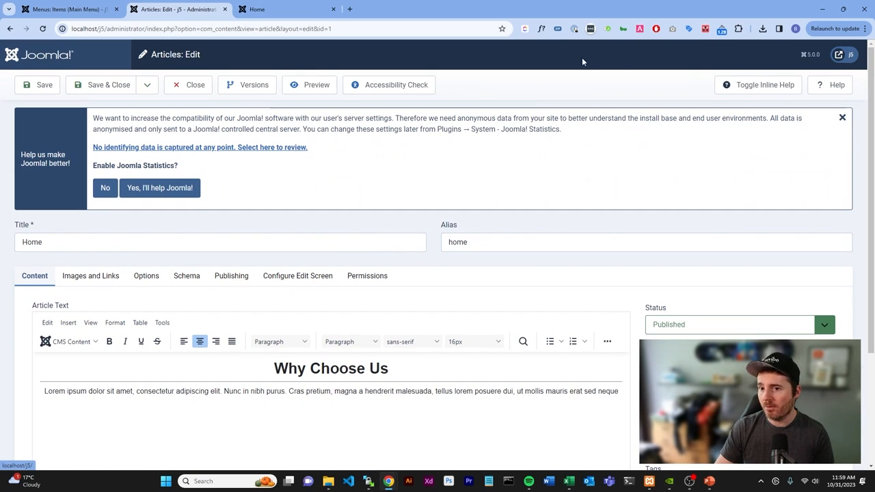
Step: Compare the live home page's Why Choose Us section with the article, then return to the menu items tab
left_click(280, 8)
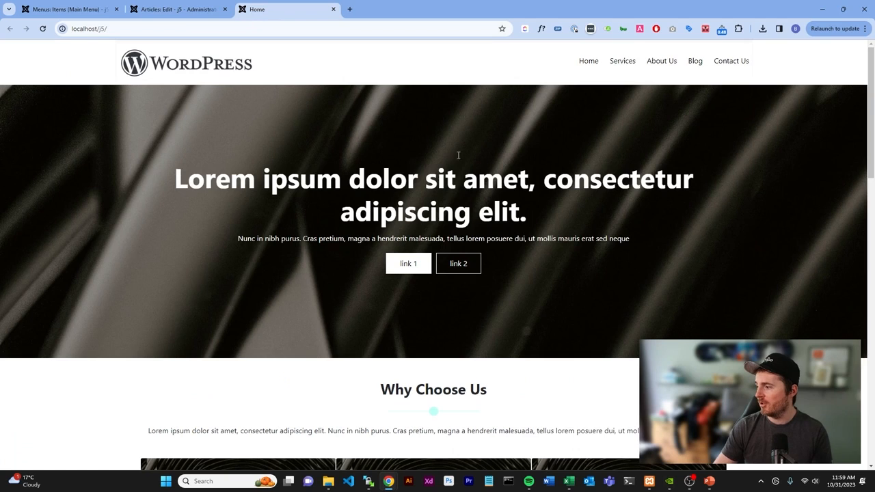
scroll("down", 3)
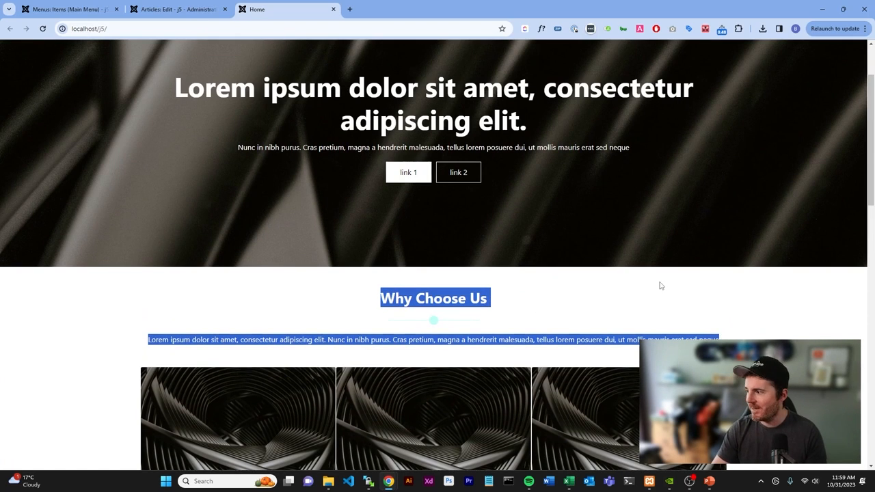
left_click(179, 8)
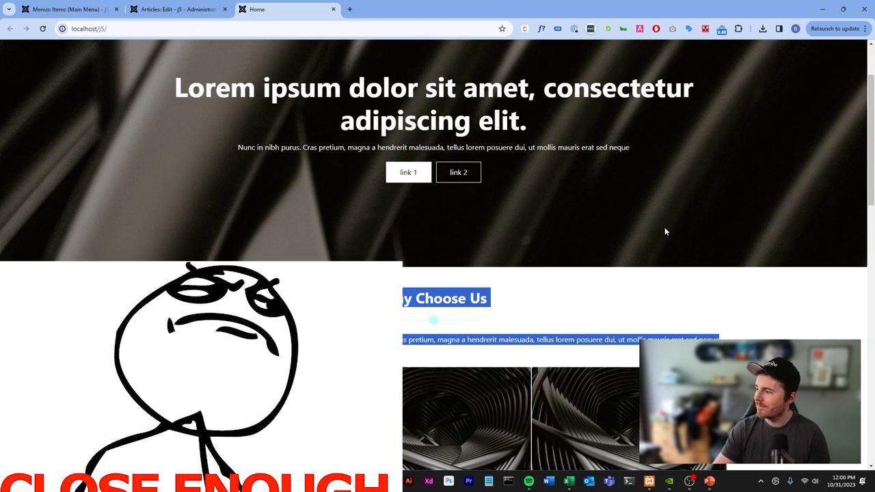
left_click(65, 8)
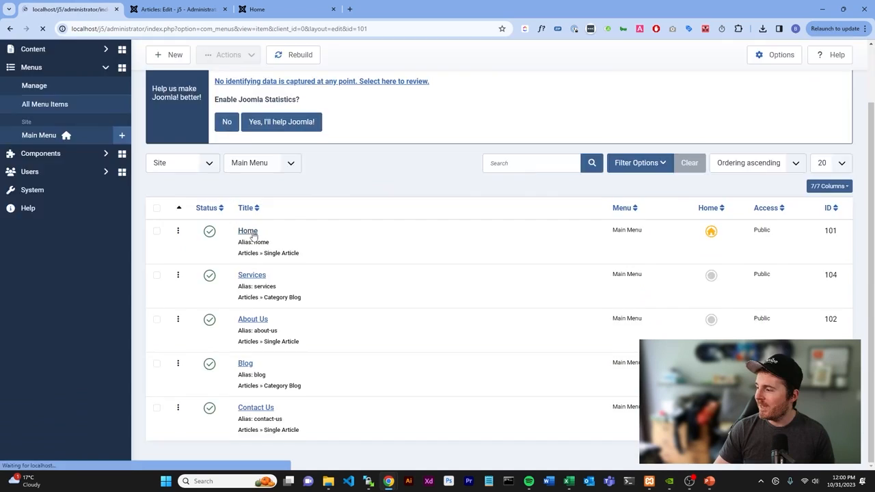
Step: Show the Home menu item's Module Assignment list with unassigned and unpublished modules hidden
left_click(248, 230)
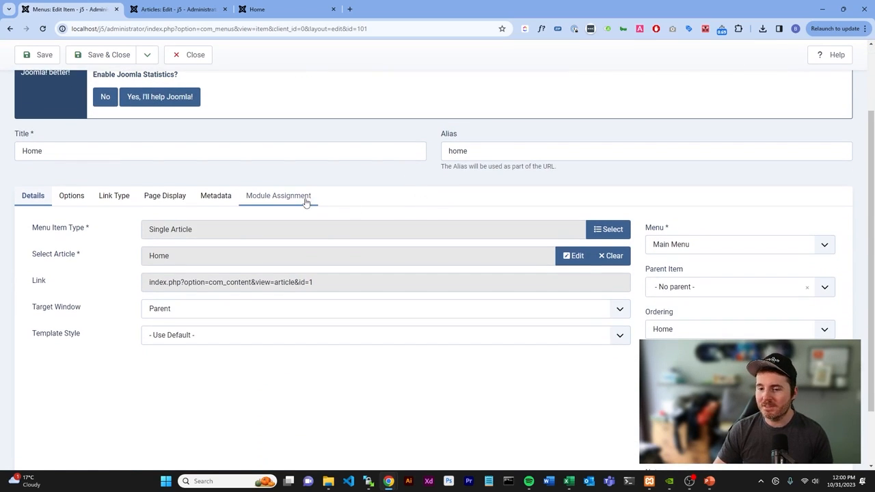
left_click(277, 196)
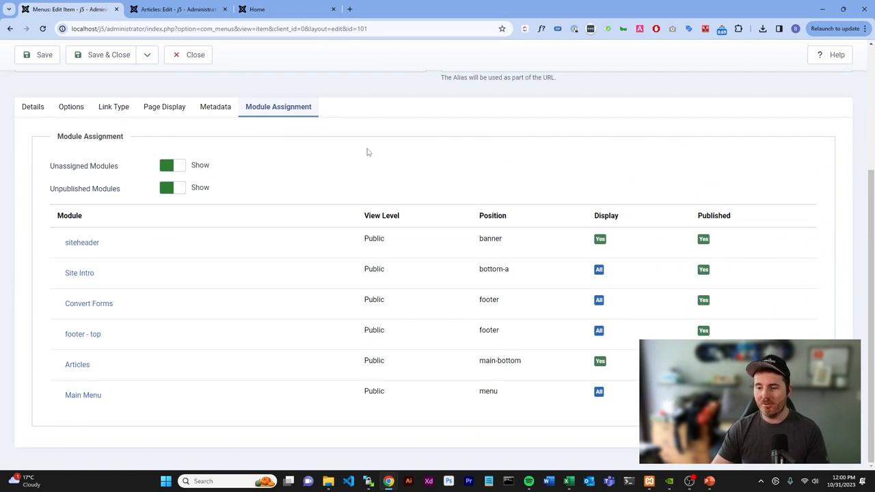
mouse_move(476, 247)
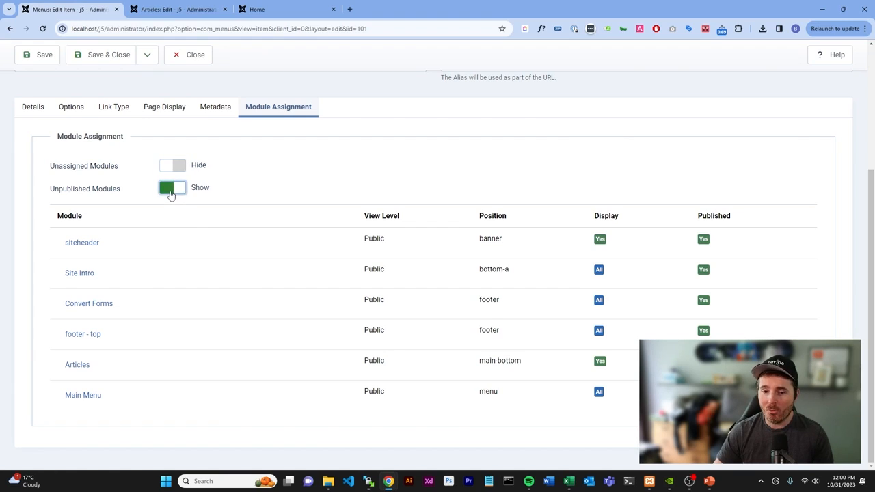
left_click(172, 188)
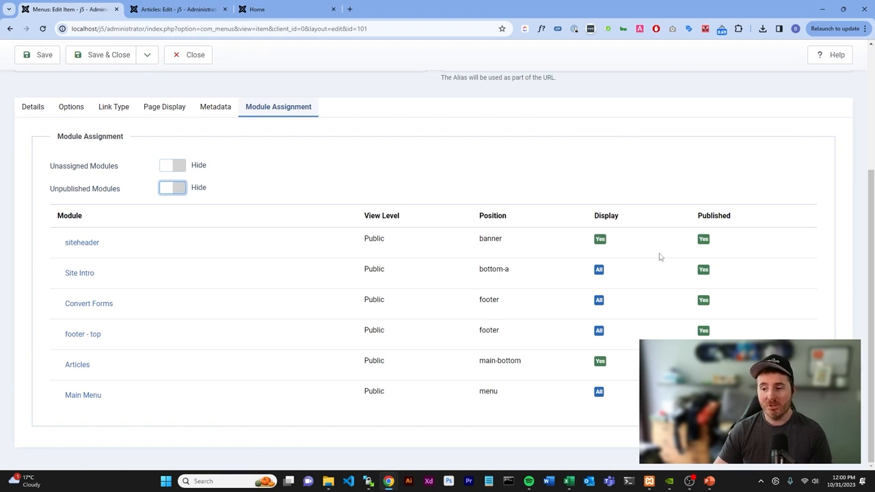
mouse_move(142, 322)
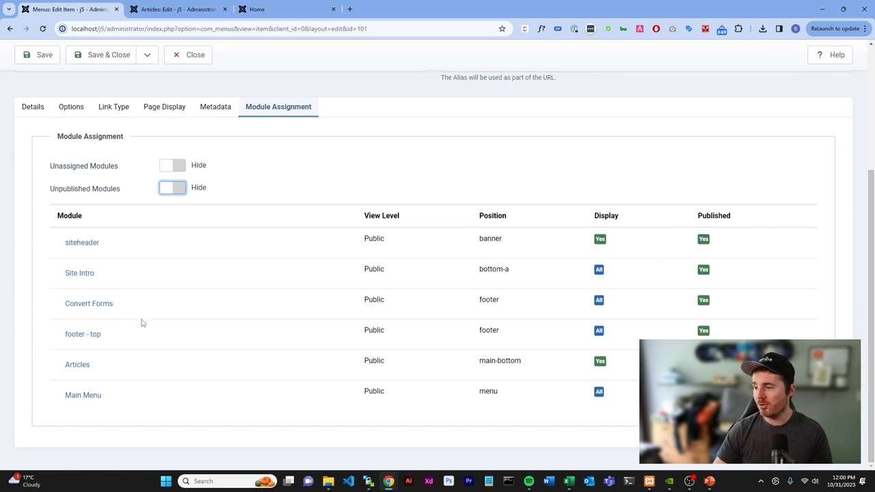
mouse_move(366, 350)
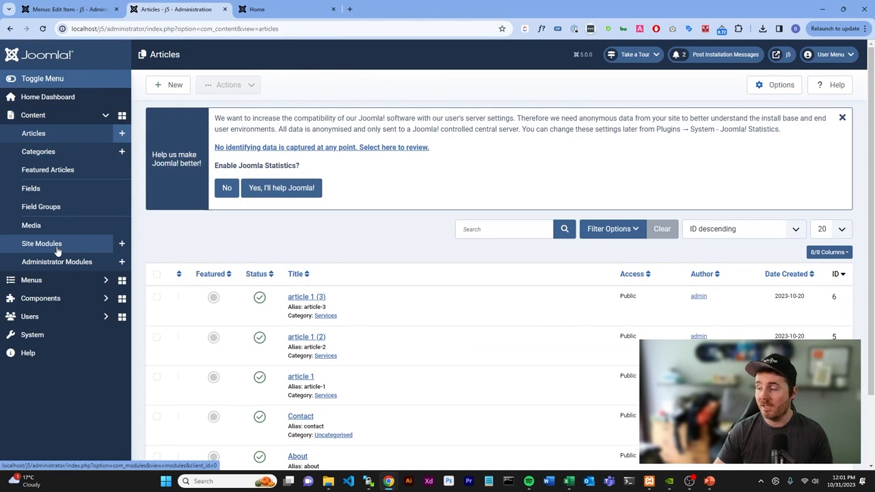
Step: From Site Modules, open the footer - top module in a new tab and the siteheader module for editing
left_click(41, 244)
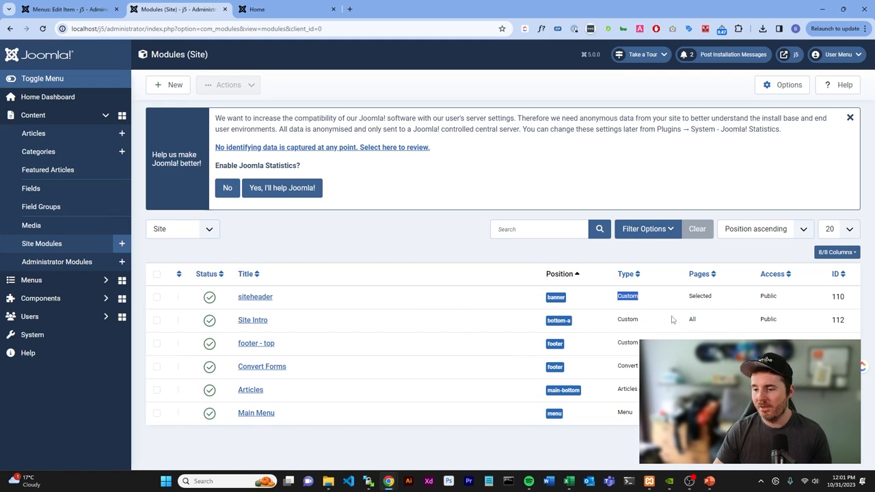
mouse_move(619, 316)
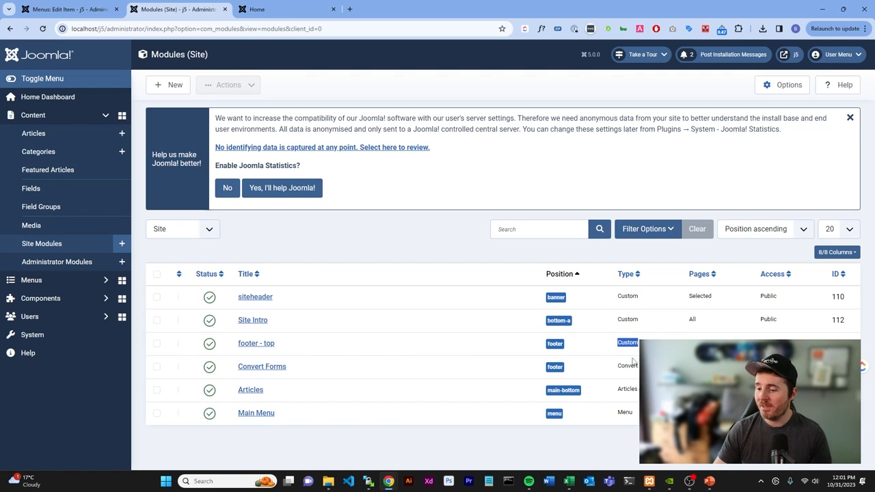
mouse_move(239, 343)
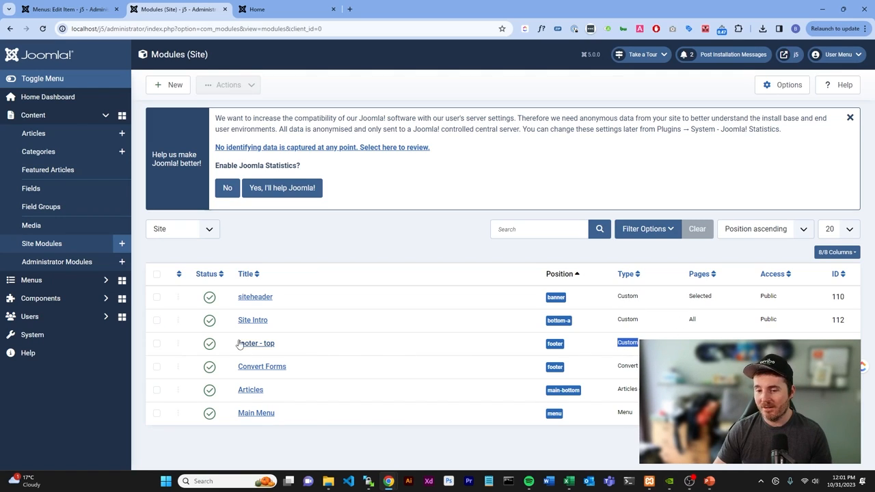
left_click(254, 297)
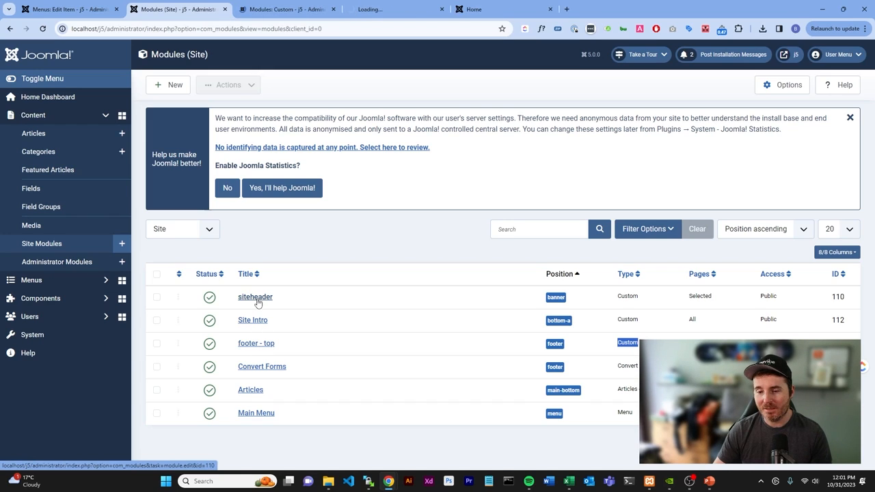
left_click(255, 343)
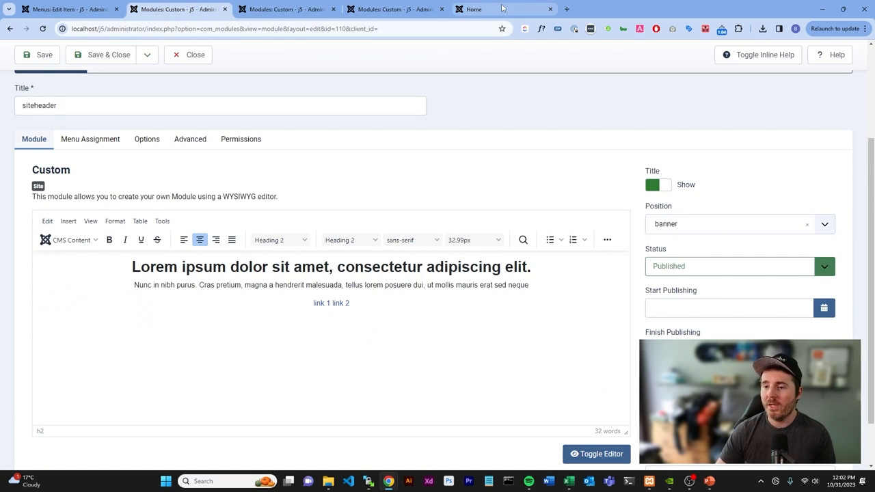
Step: Compare the live site's Get in Touch section with the footer module, then return to Home's module assignments
left_click(478, 8)
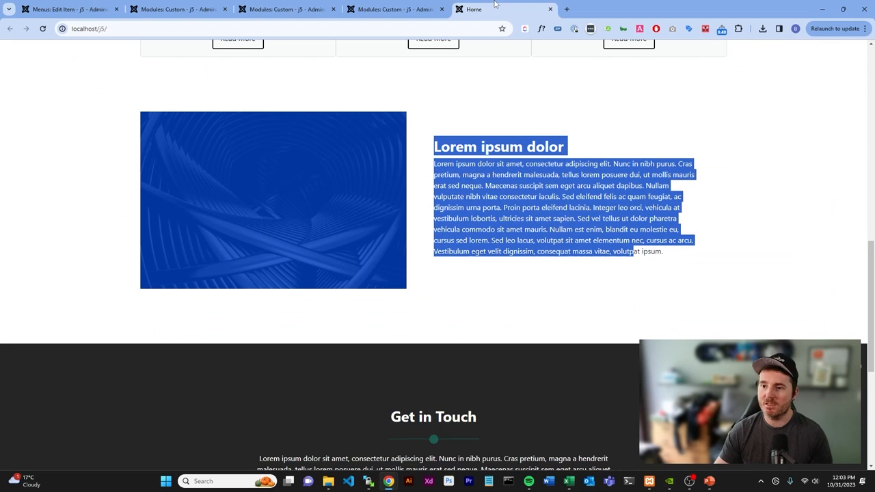
scroll("down", 3)
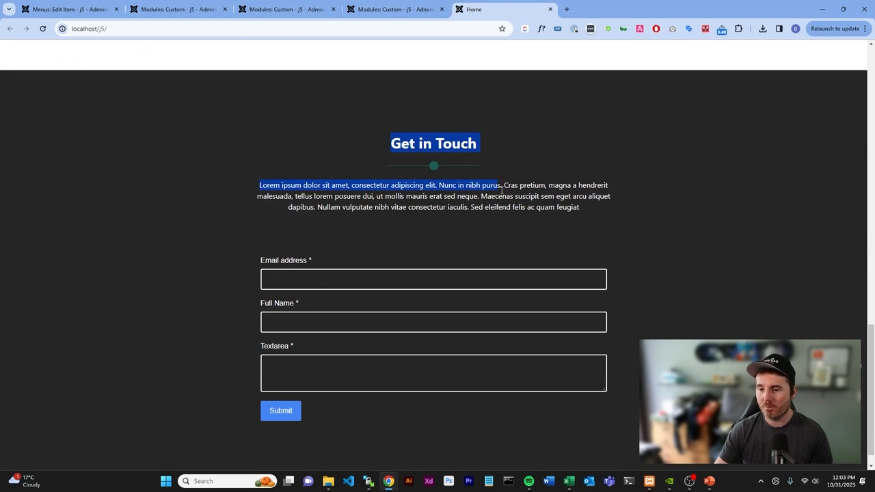
left_click_drag(501, 186, 580, 208)
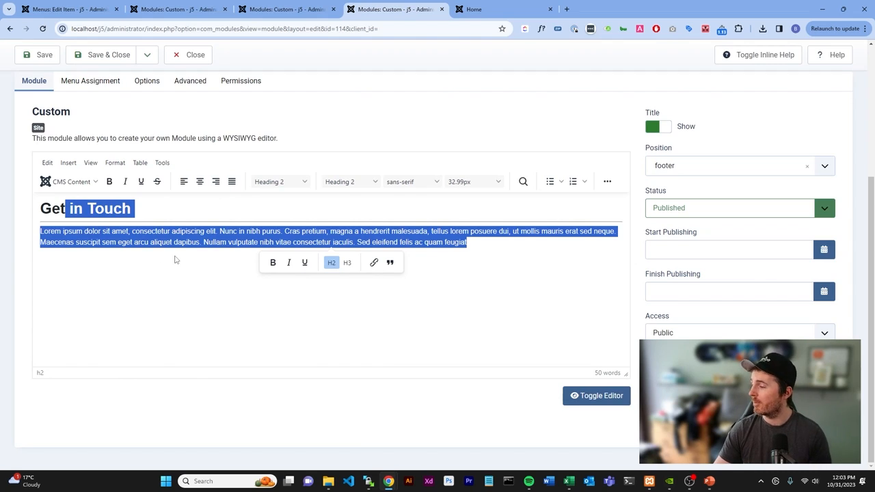
left_click(68, 8)
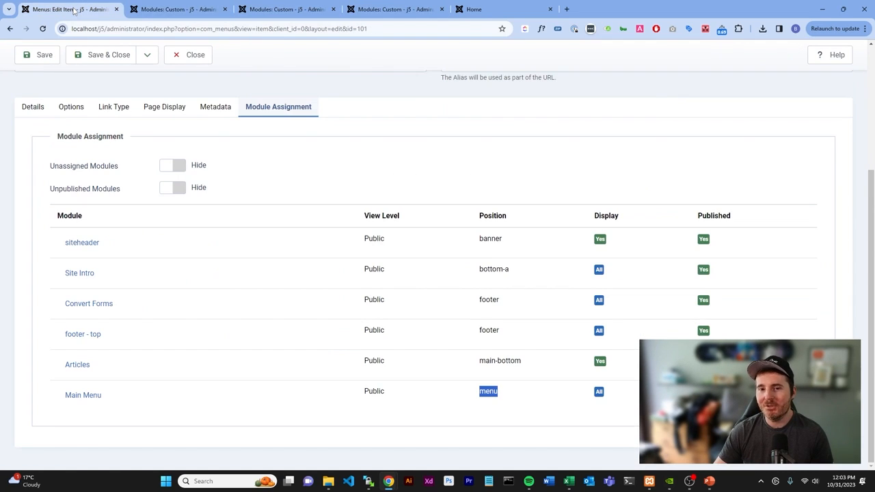
left_click(473, 8)
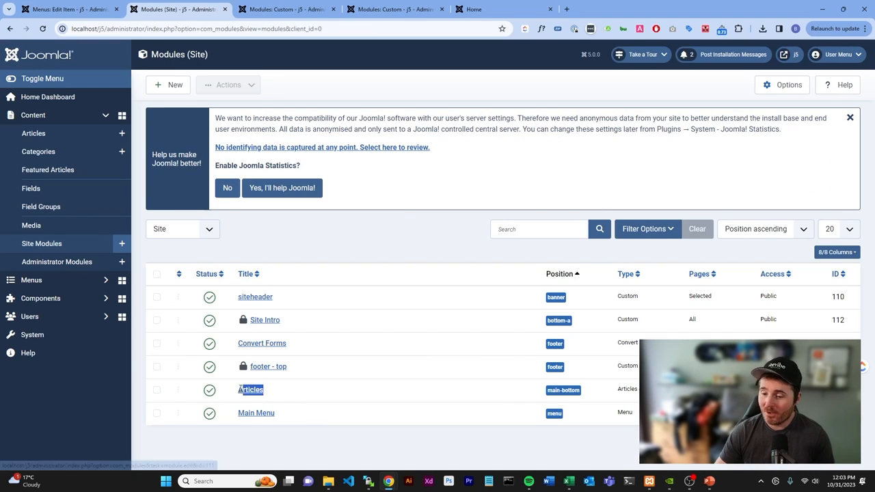
Step: Inspect the Articles - Latest module (Services category, 3 articles, recently published first) and close it unchanged
left_click(156, 390)
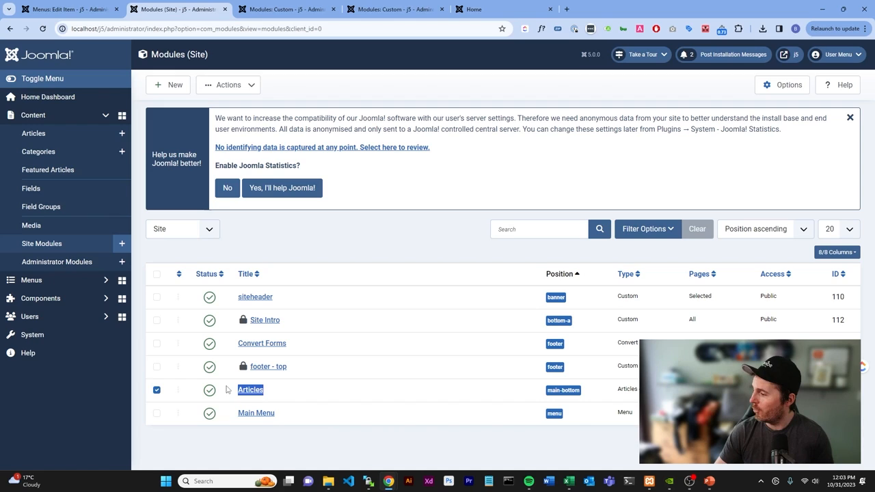
left_click(250, 390)
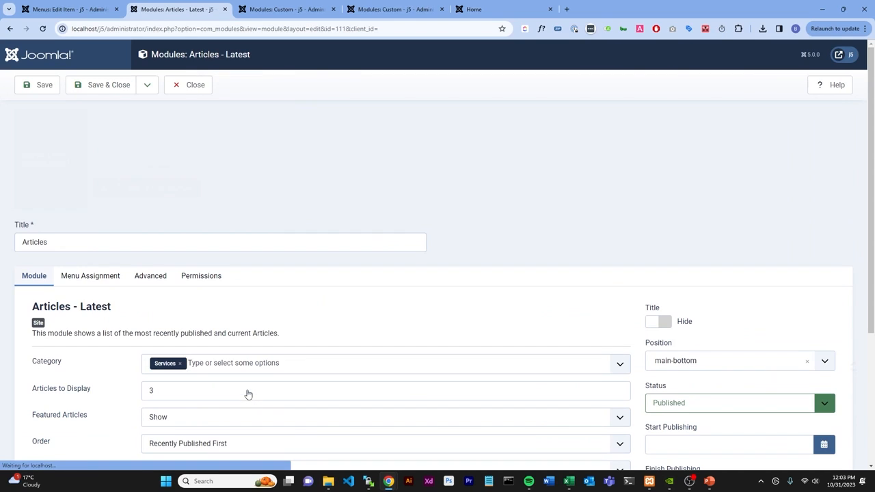
scroll("down", 3)
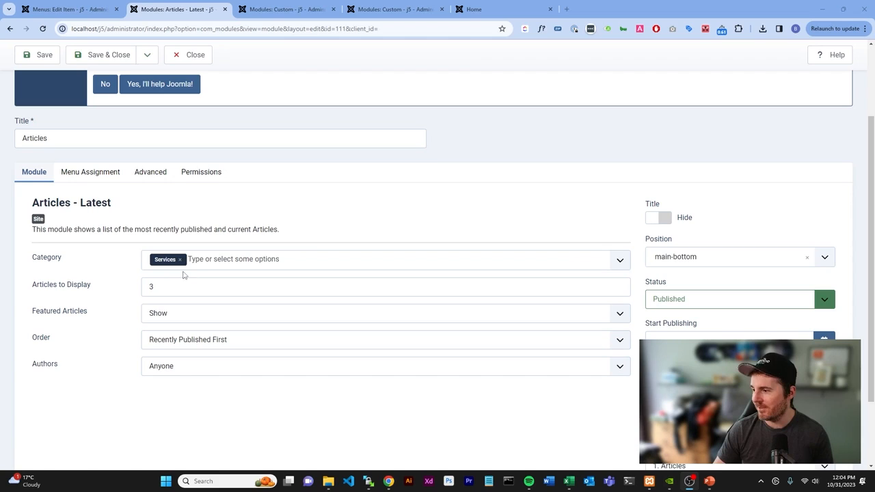
left_click(386, 287)
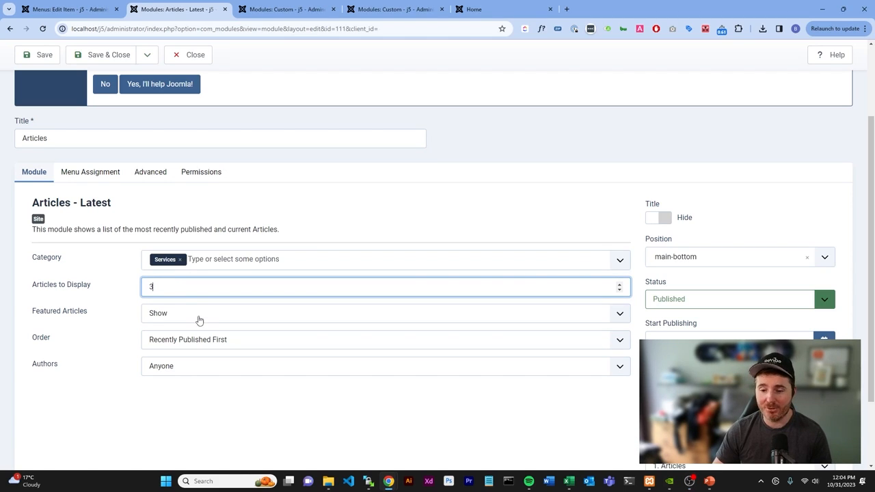
mouse_move(191, 355)
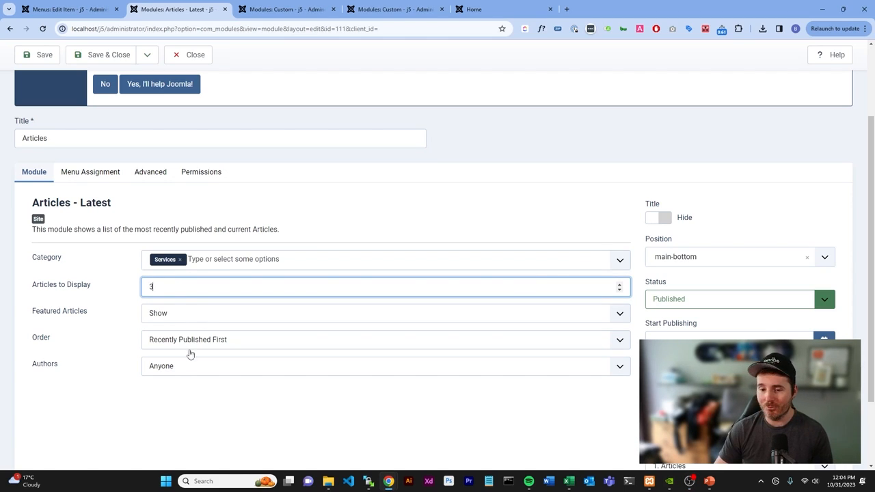
mouse_move(177, 369)
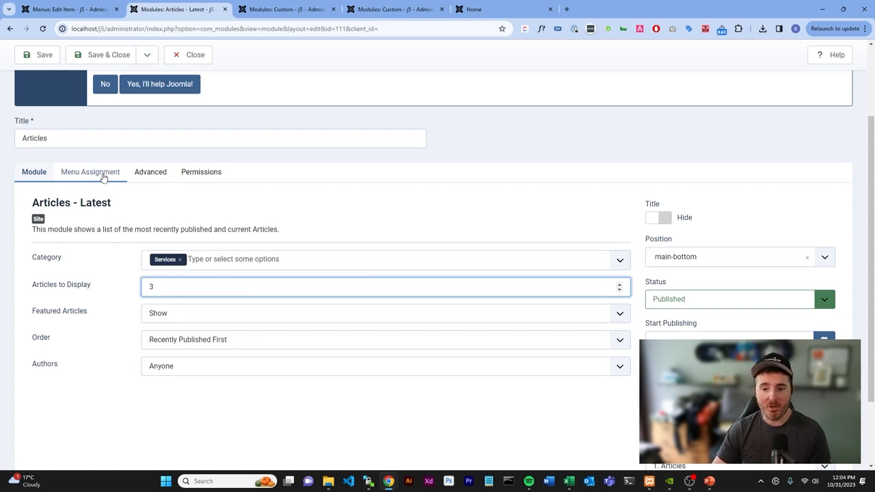
left_click(194, 55)
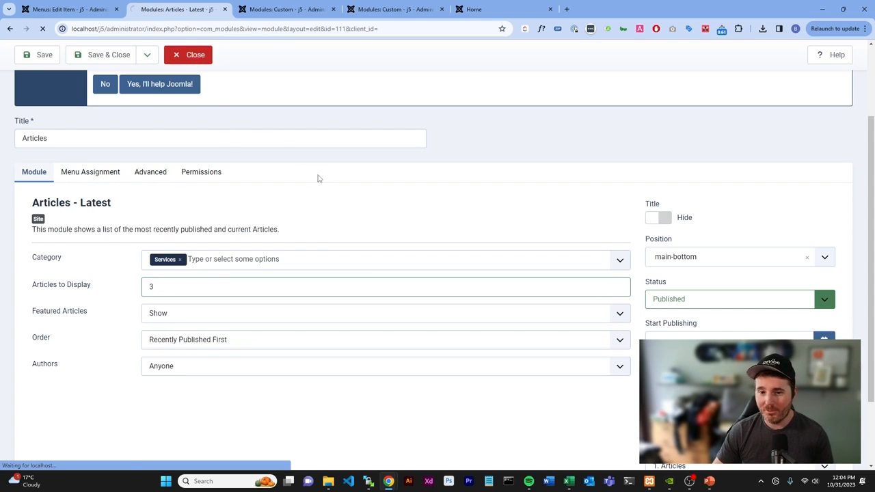
Step: Filter the articles list to the Services category and open article 1 for editing
left_click(194, 55)
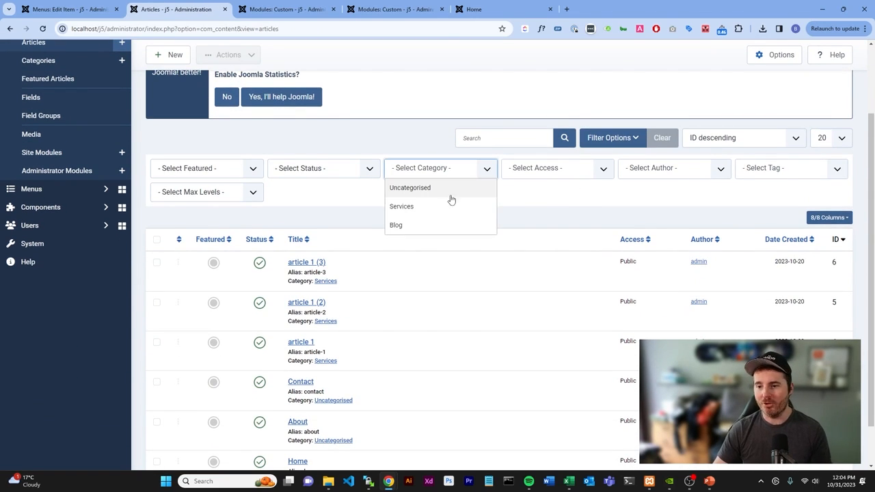
left_click(402, 207)
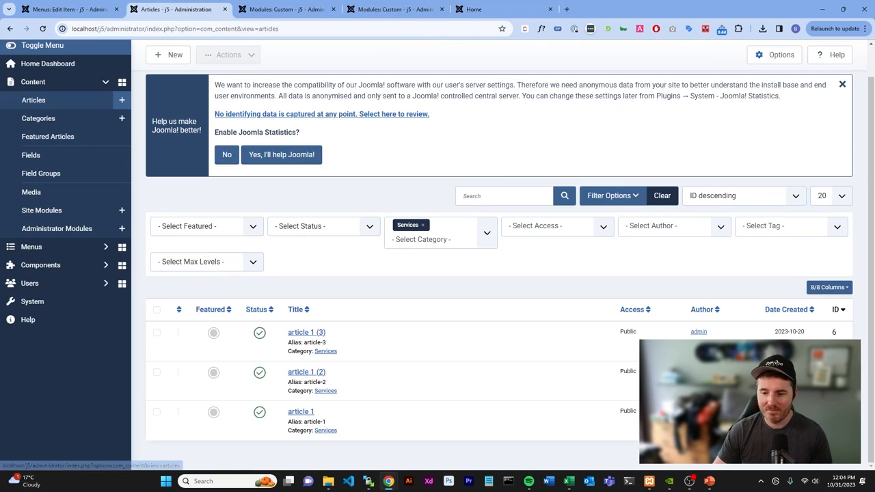
left_click(301, 411)
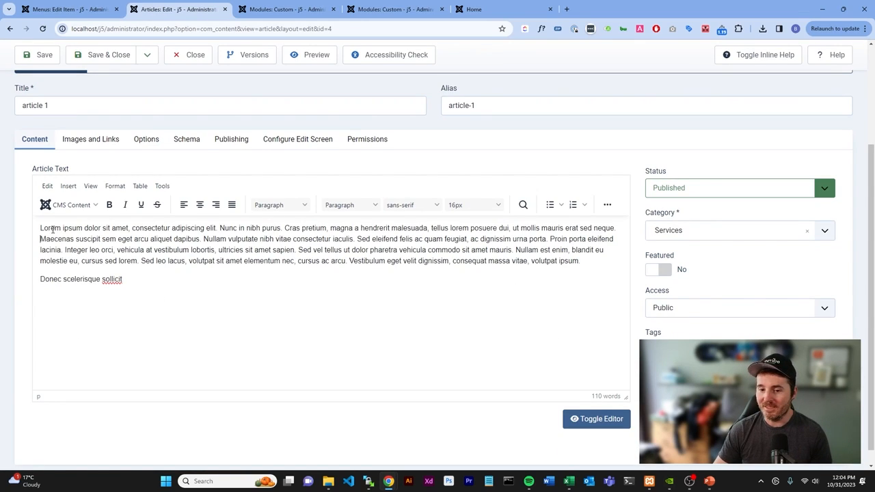
Step: Insert a Read More break into article 1's text via CMS Content
left_click_drag(40, 227, 580, 278)
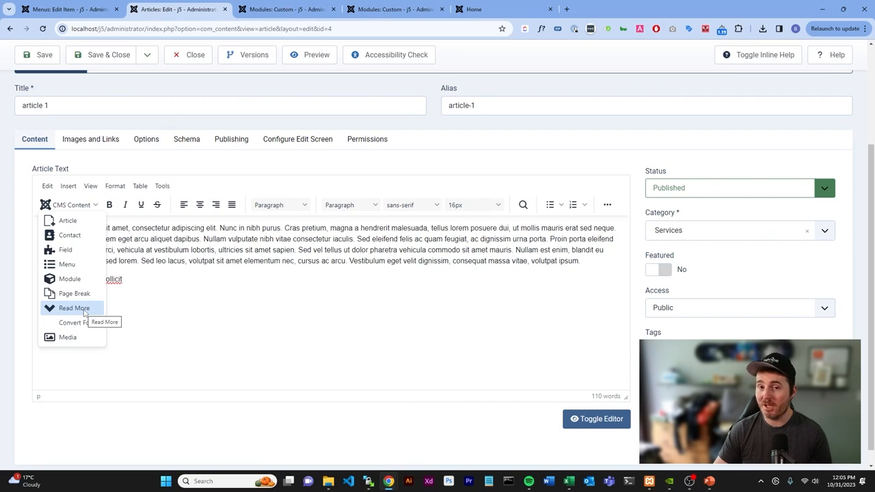
left_click(74, 308)
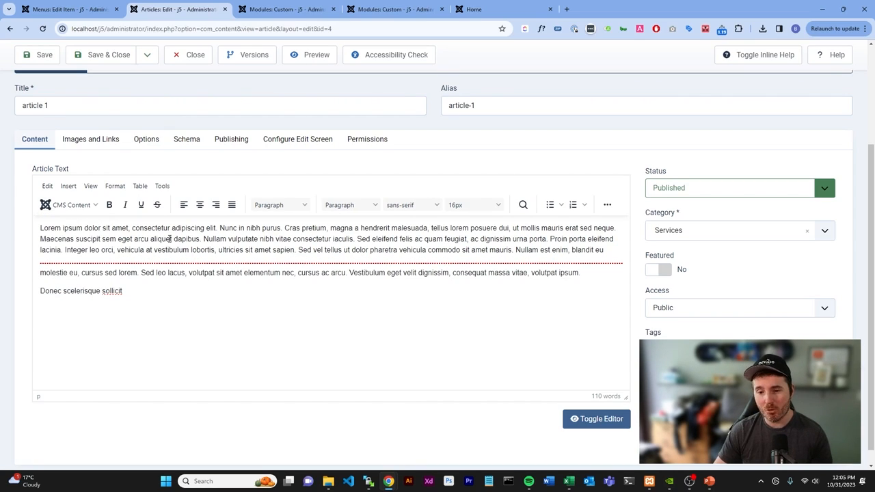
left_click_drag(112, 227, 300, 249)
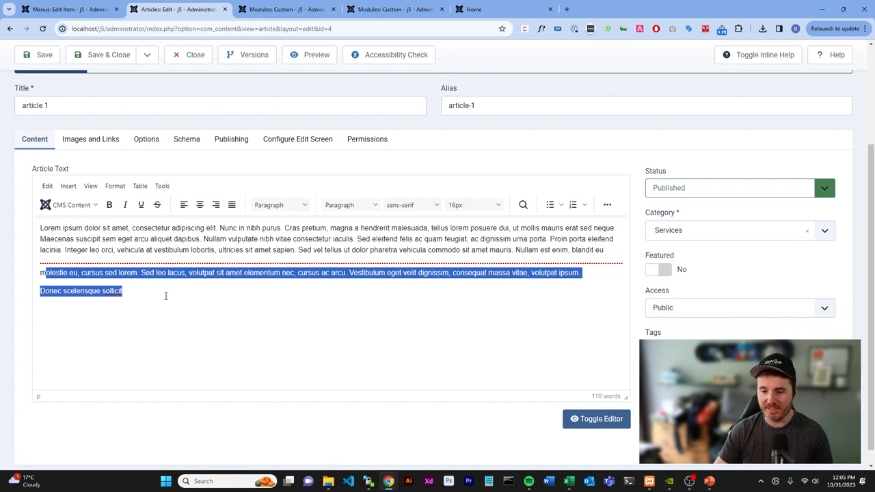
Step: Review the article's Images and Links settings, then view the Revibe Digital front-end site
left_click(91, 140)
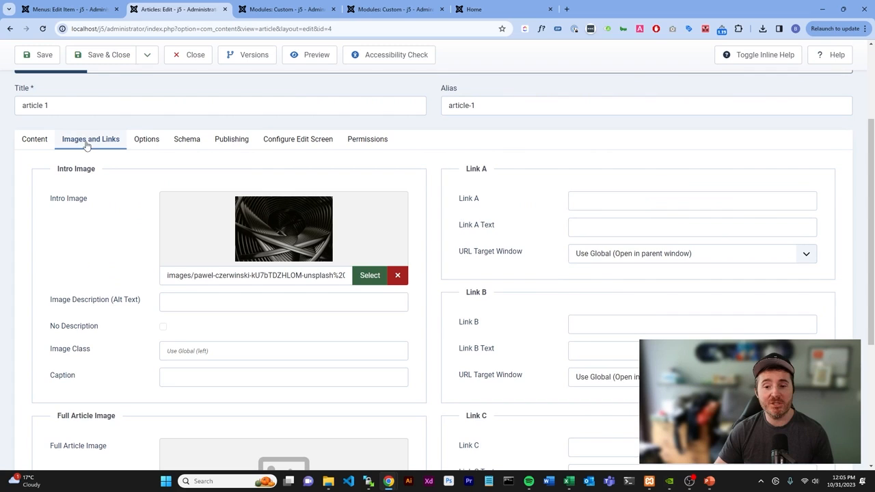
scroll("down", 3)
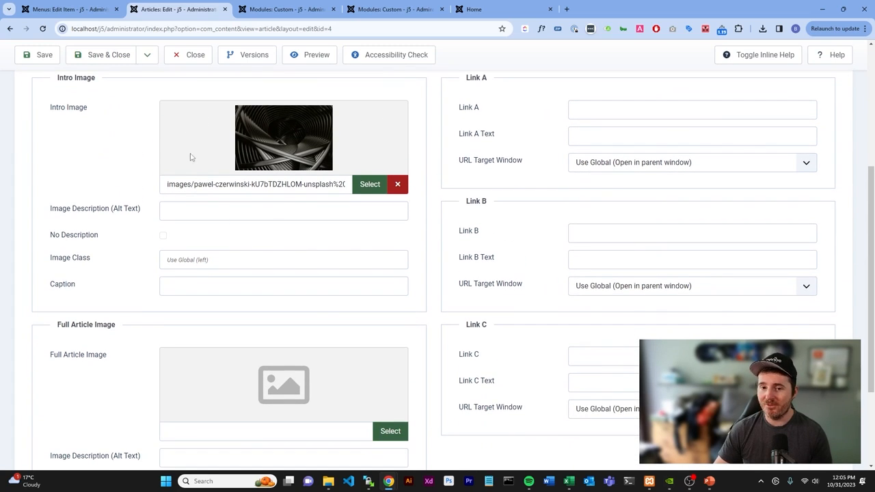
scroll("down", 3)
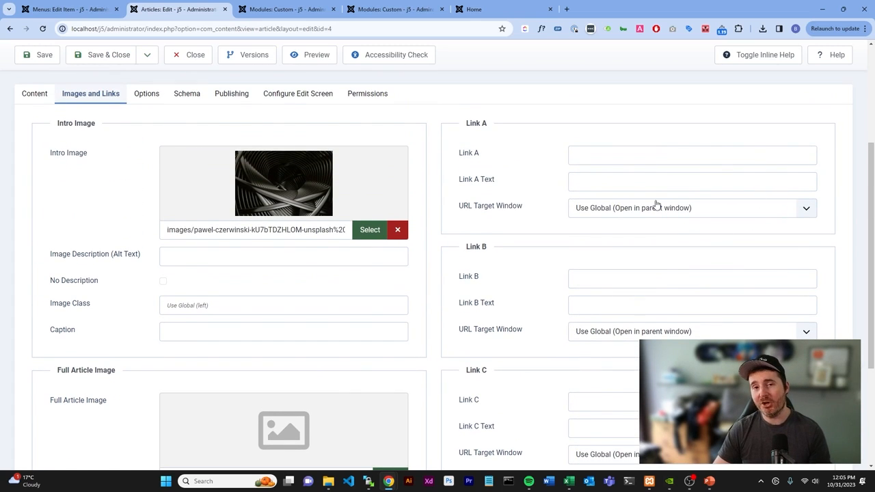
left_click(443, 9)
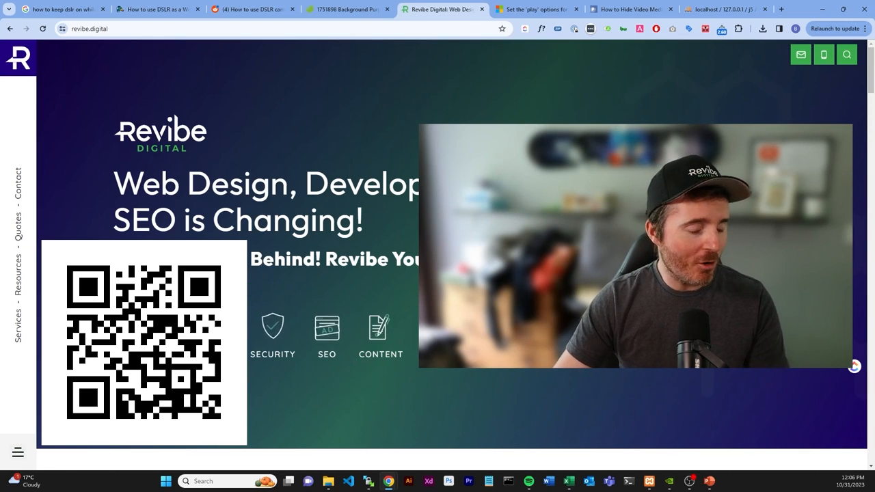
scroll("down", 3)
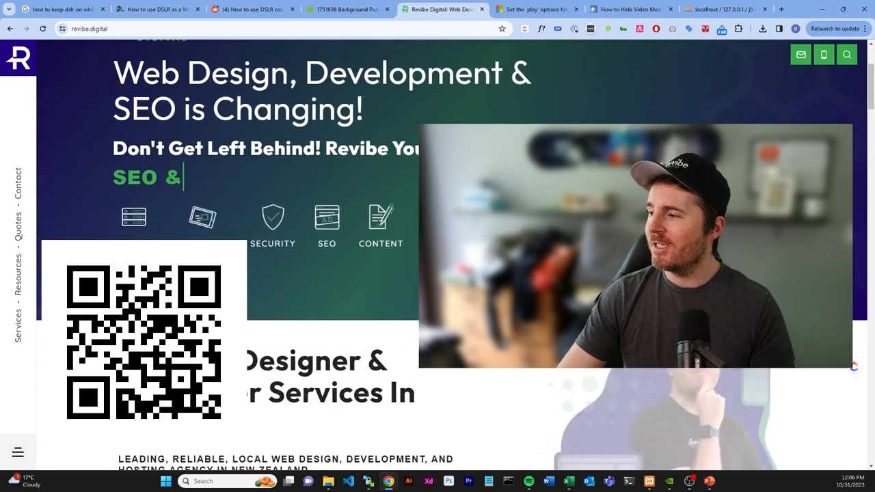
scroll("down", 3)
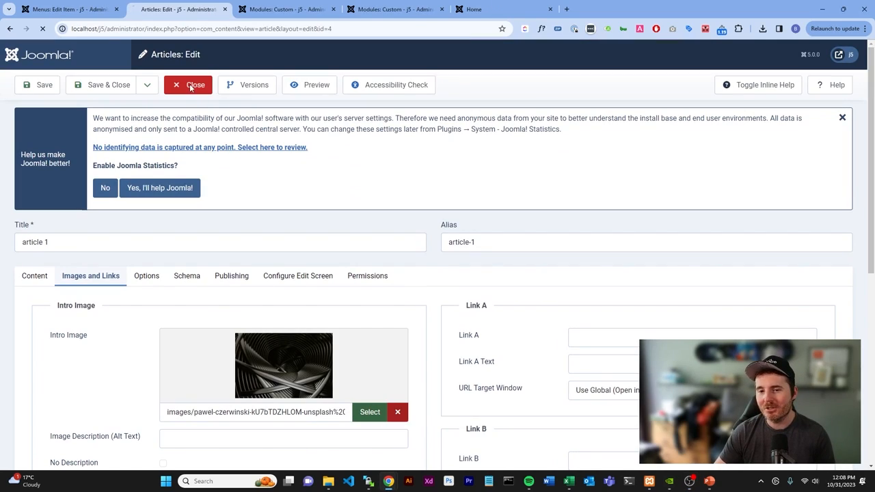
Step: Close article 1, go to Site Modules and glance at the front-end home page and Home item assignments
left_click(196, 85)
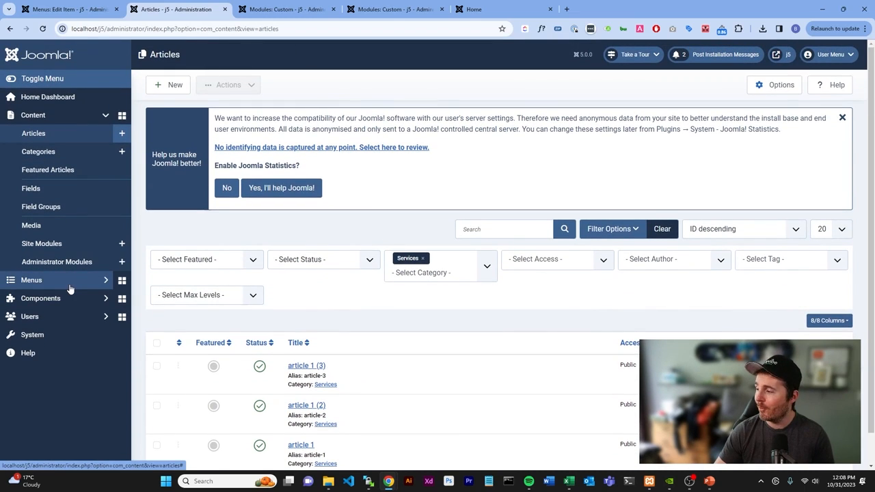
left_click(41, 243)
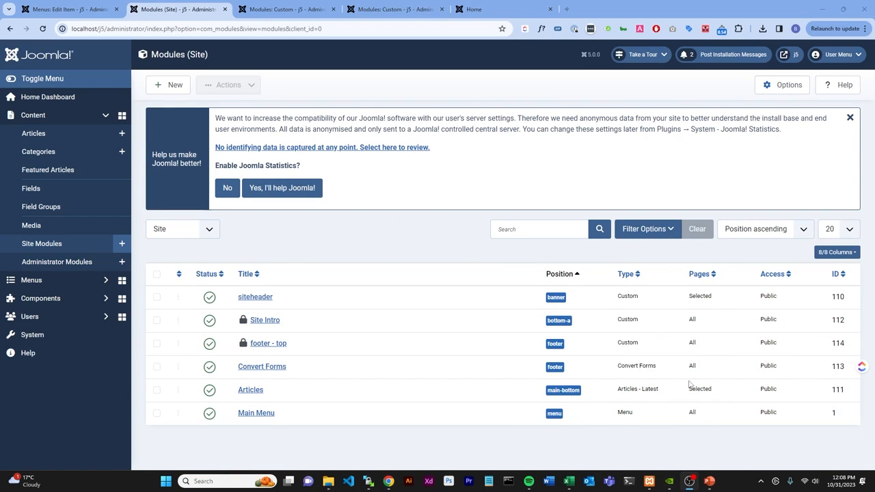
left_click(156, 413)
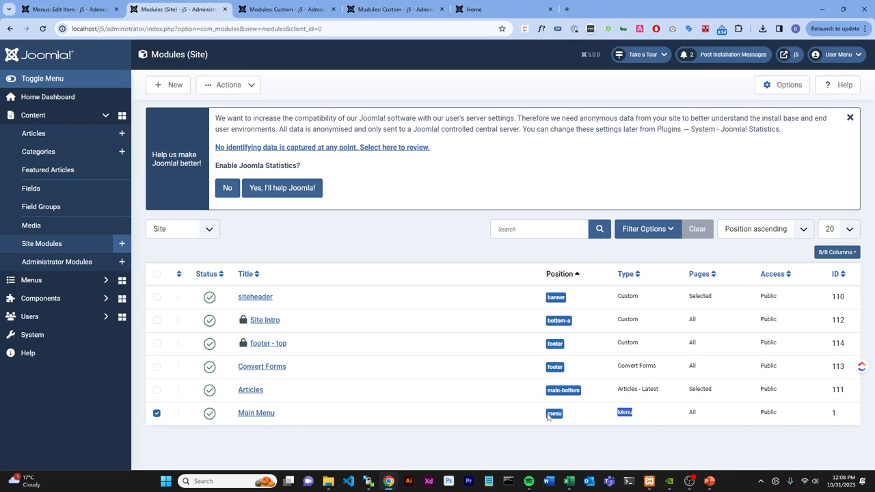
left_click(156, 413)
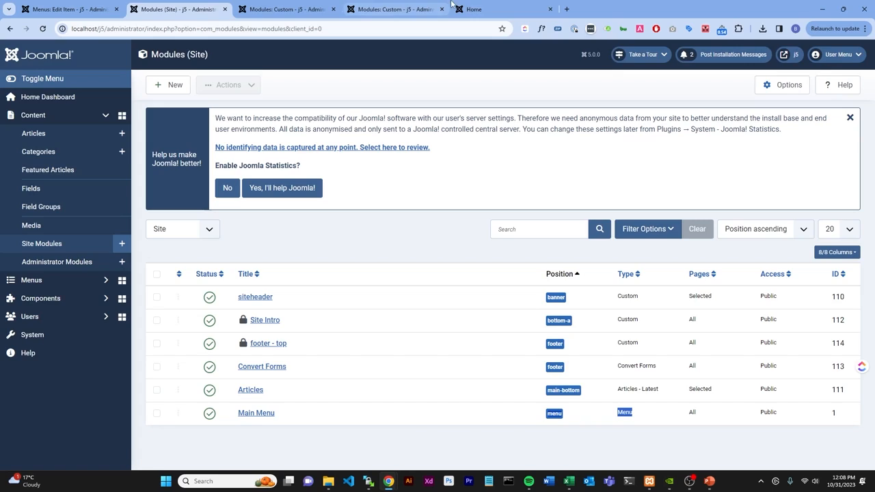
left_click(475, 8)
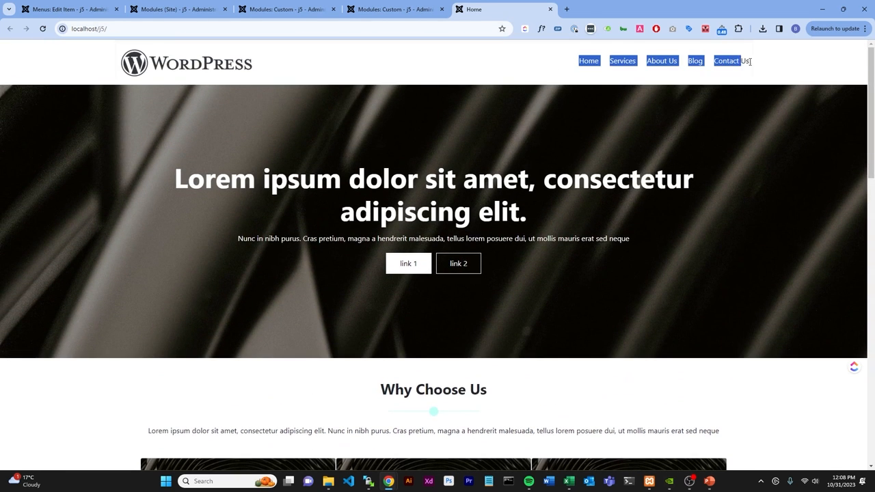
left_click(65, 9)
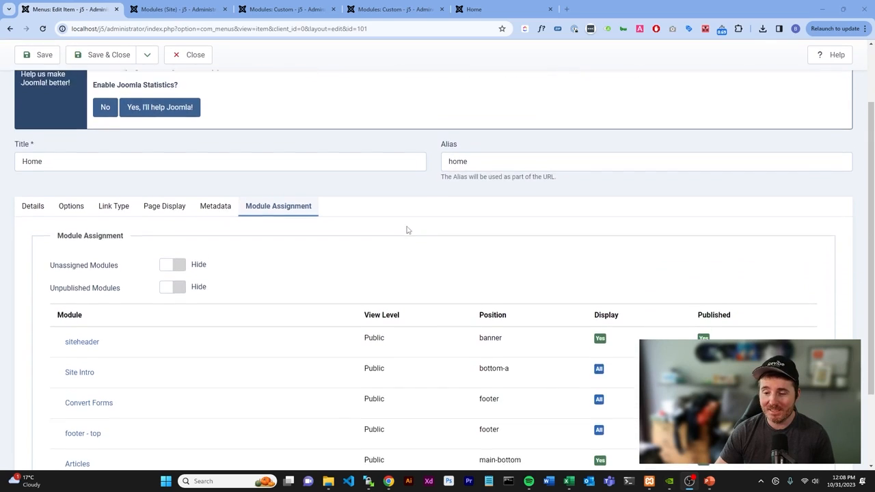
left_click(178, 9)
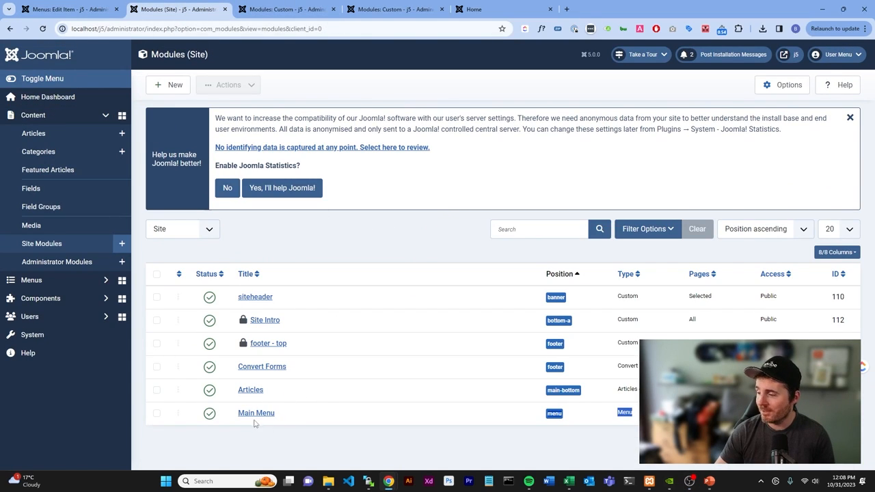
Step: Review the Main Menu module's base item and Select Menu options, then close it unchanged
left_click(256, 412)
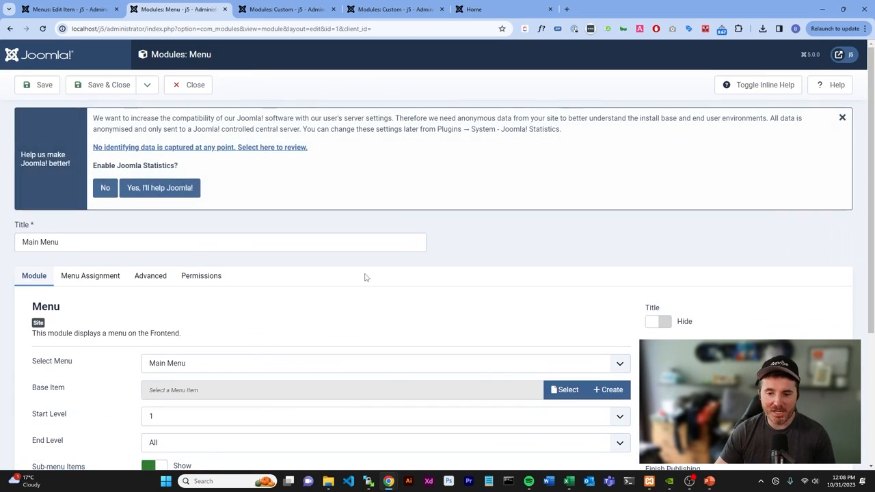
left_click(843, 118)
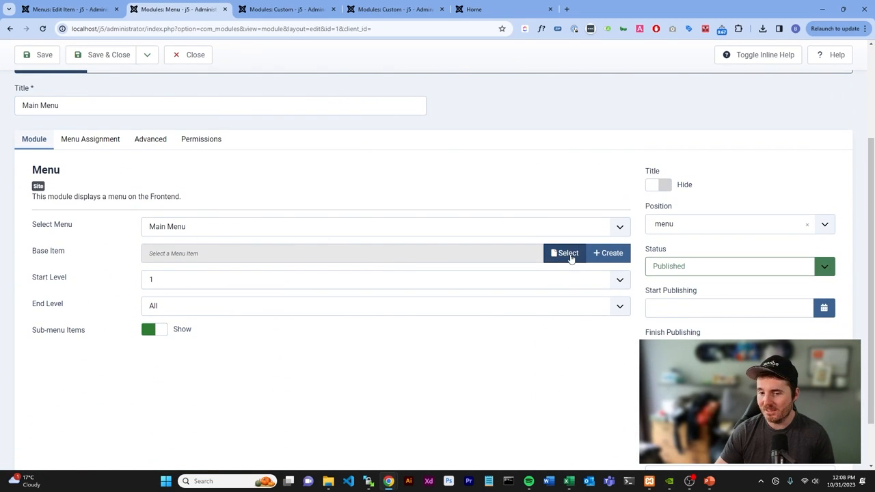
left_click(565, 253)
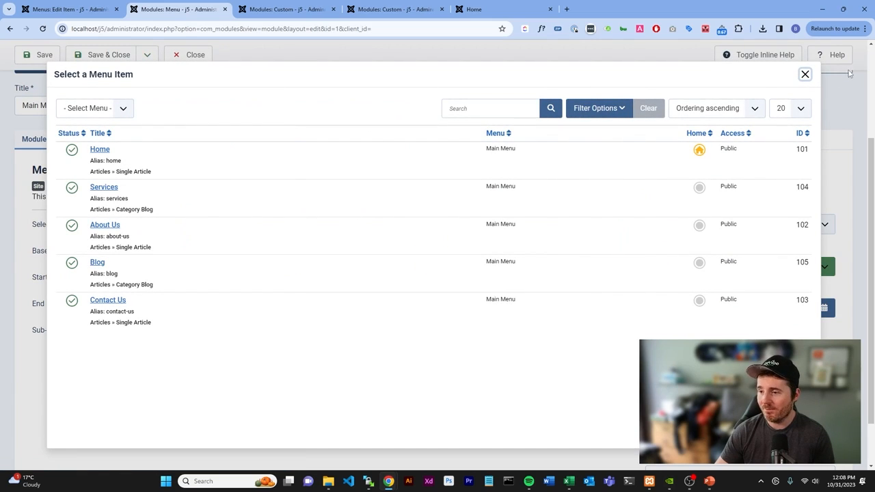
left_click(804, 74)
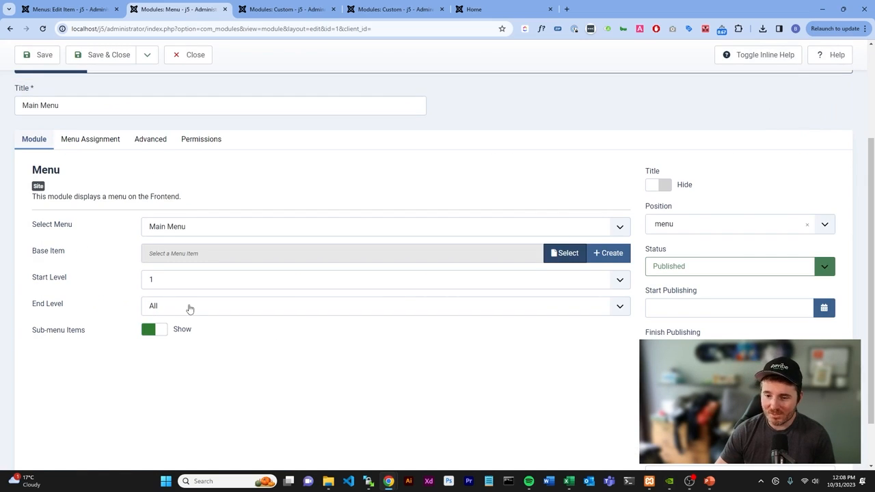
mouse_move(227, 218)
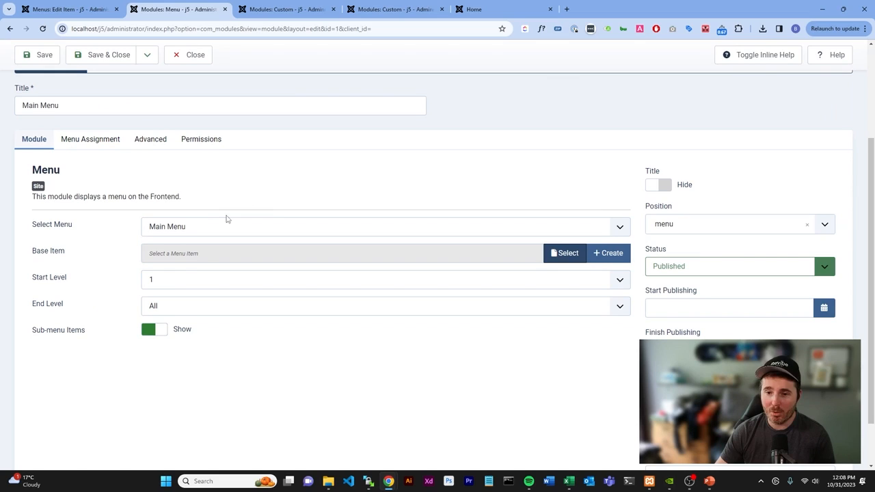
left_click(619, 227)
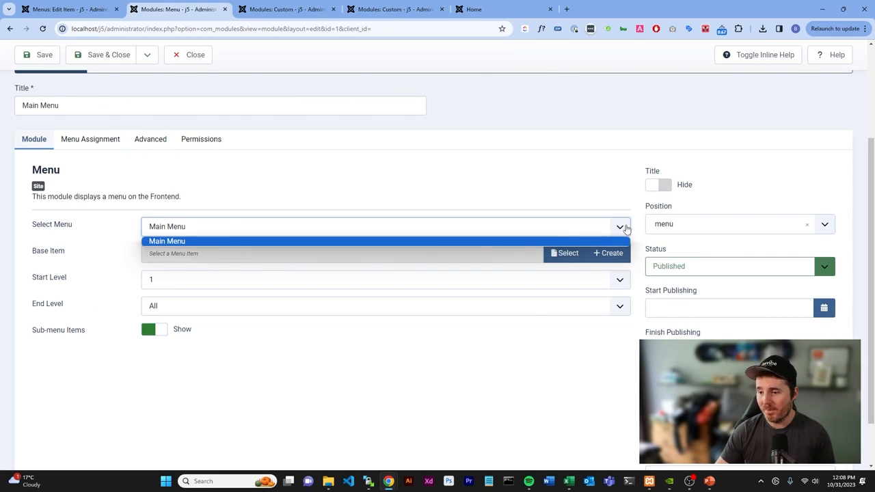
mouse_move(538, 216)
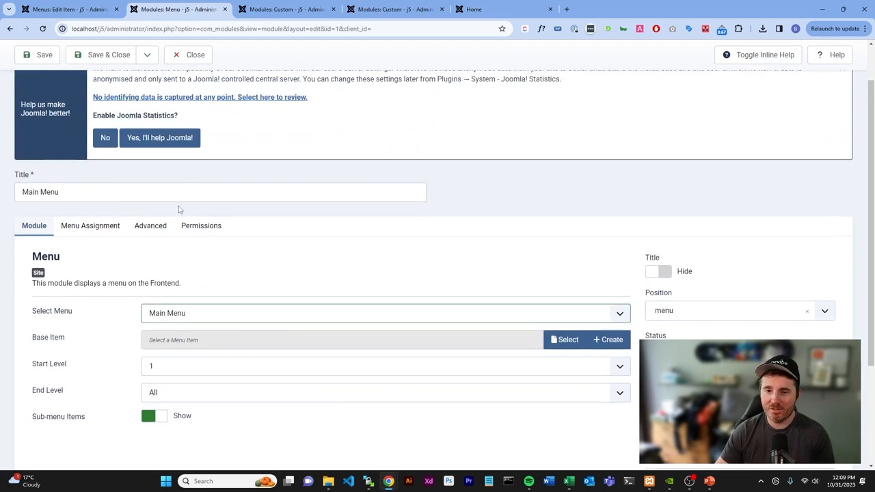
left_click(195, 55)
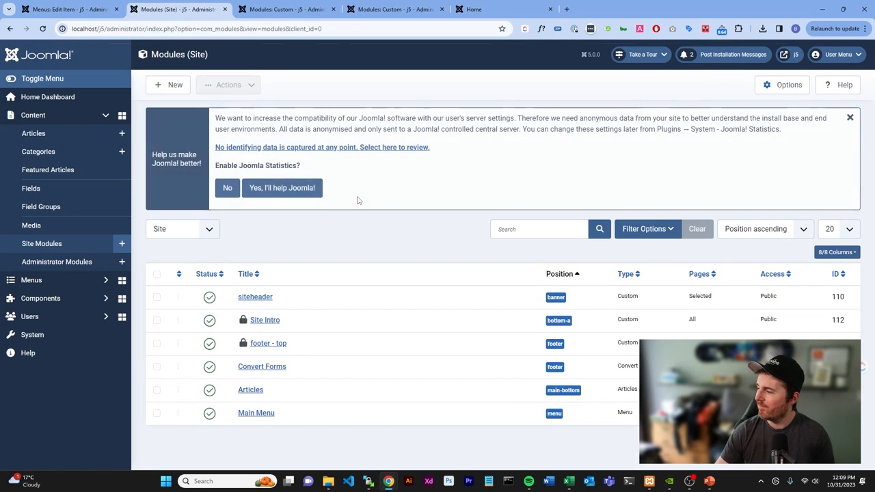
mouse_move(164, 246)
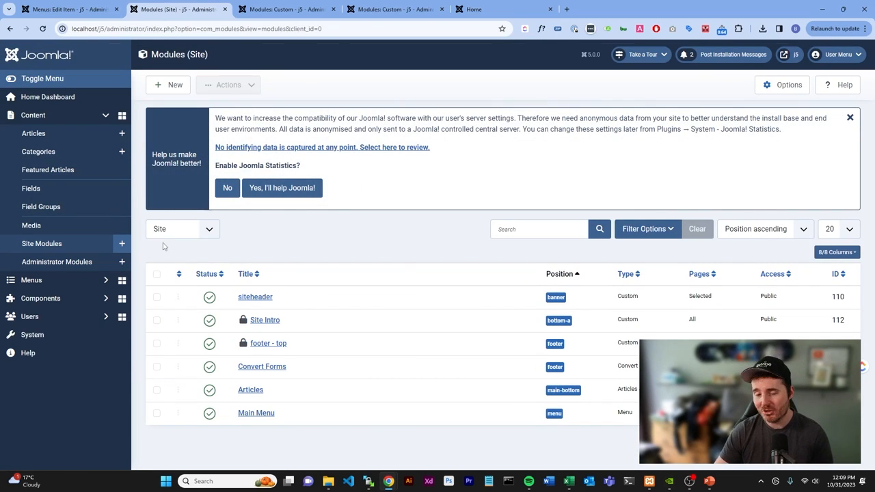
mouse_move(41, 279)
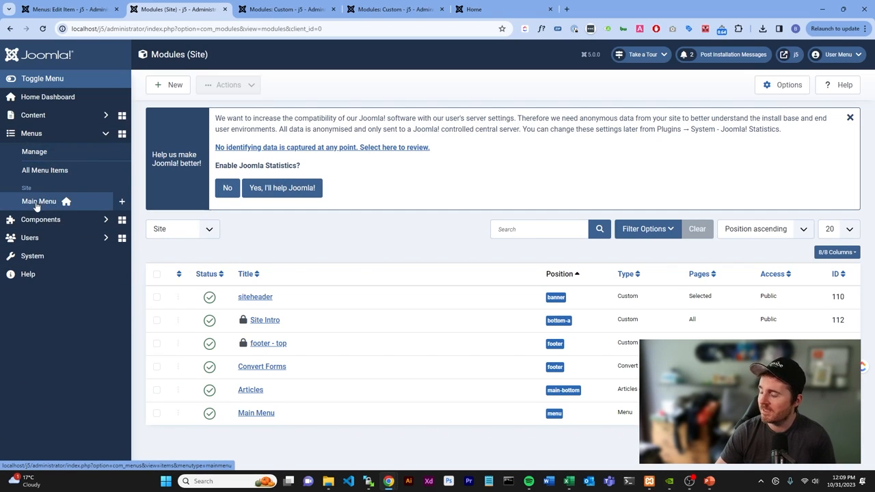
Step: List the Main Menu's items, then view the live home page with its matching navigation links
left_click(39, 201)
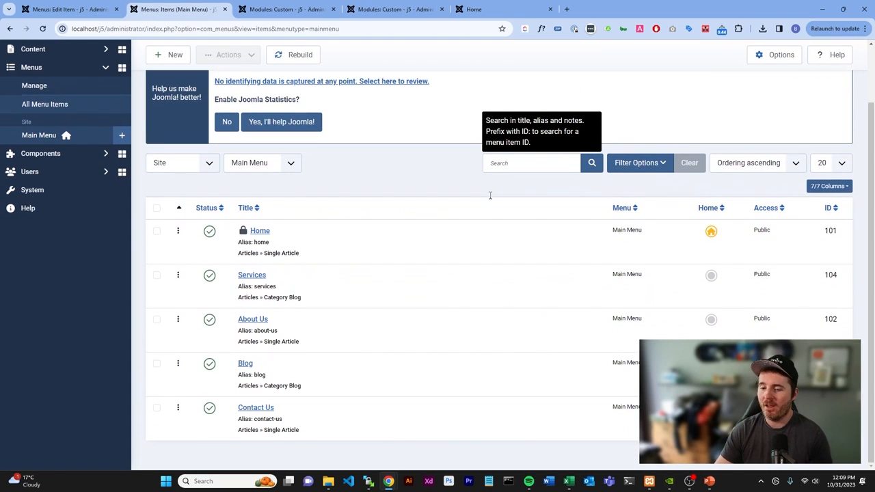
left_click(474, 9)
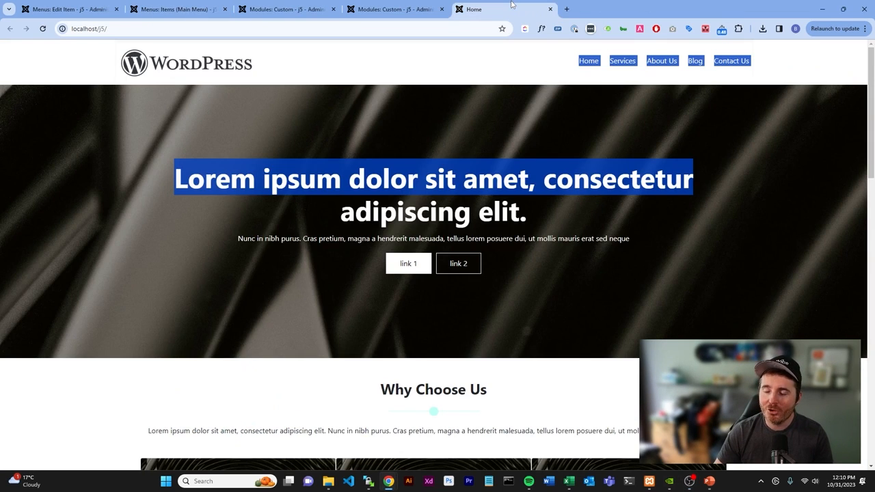
Step: Revisit the Get in Touch footer module and Home item's module assignments, then close back to menu items
scroll("down", 3)
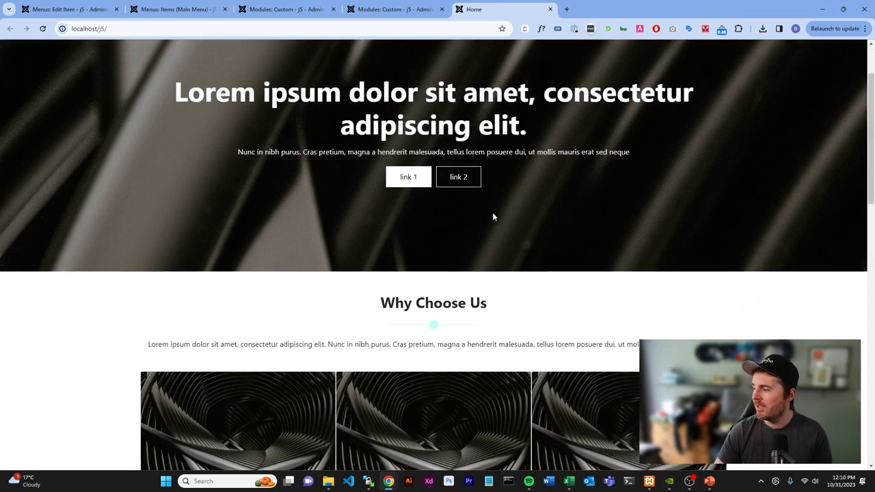
left_click(389, 8)
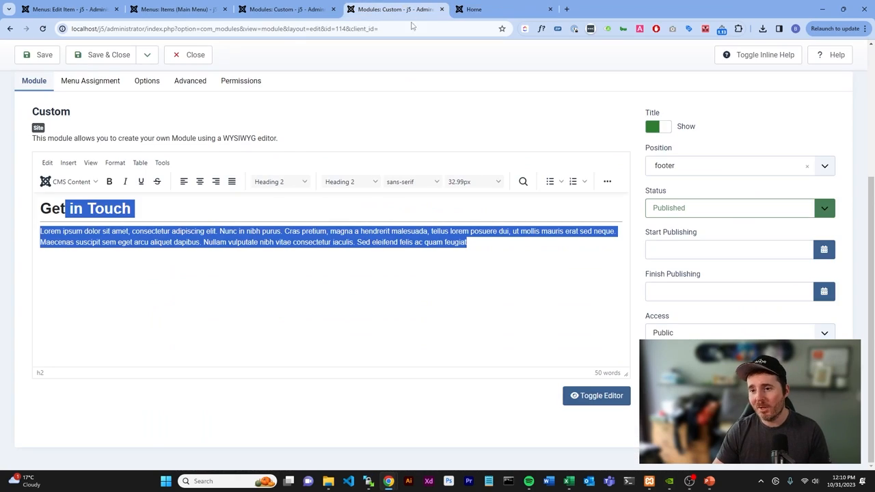
mouse_move(290, 145)
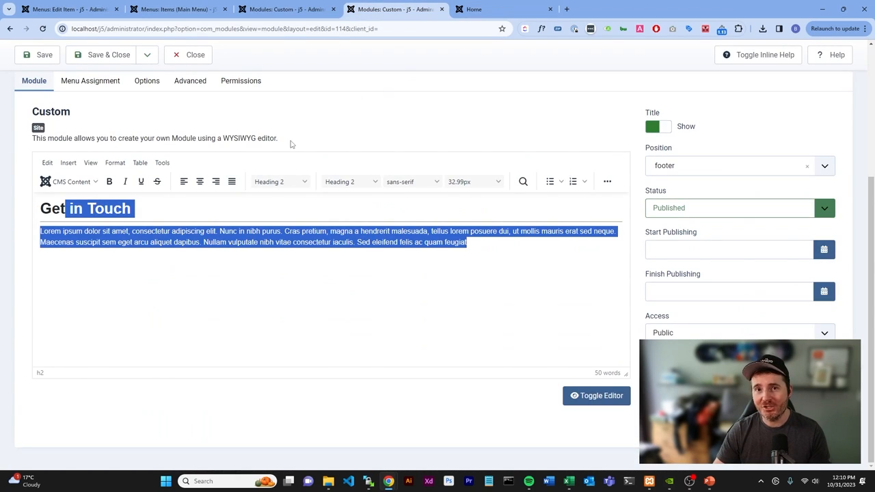
mouse_move(347, 128)
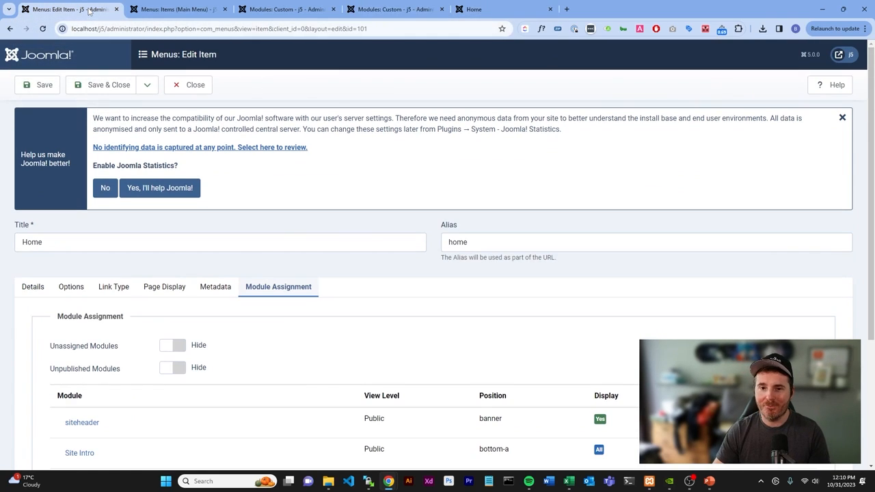
left_click(194, 84)
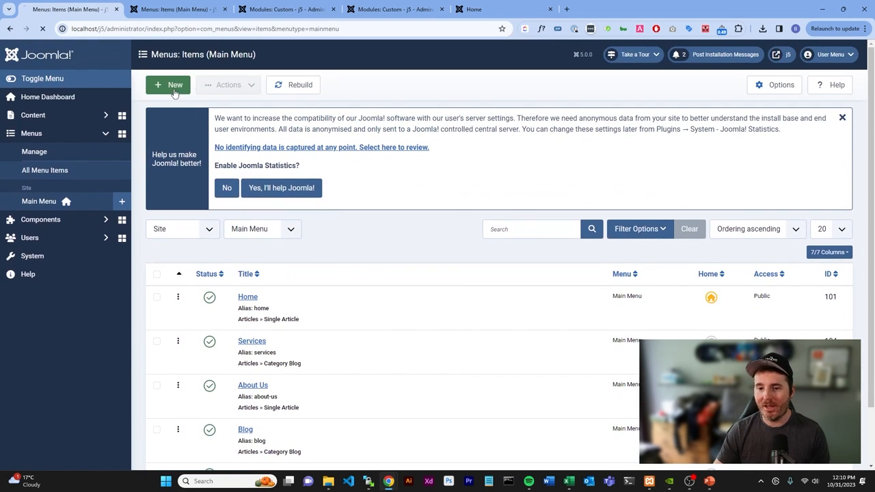
Step: Create a new Main Menu item 'login' of type Users > Login Form and review its settings
left_click(170, 84)
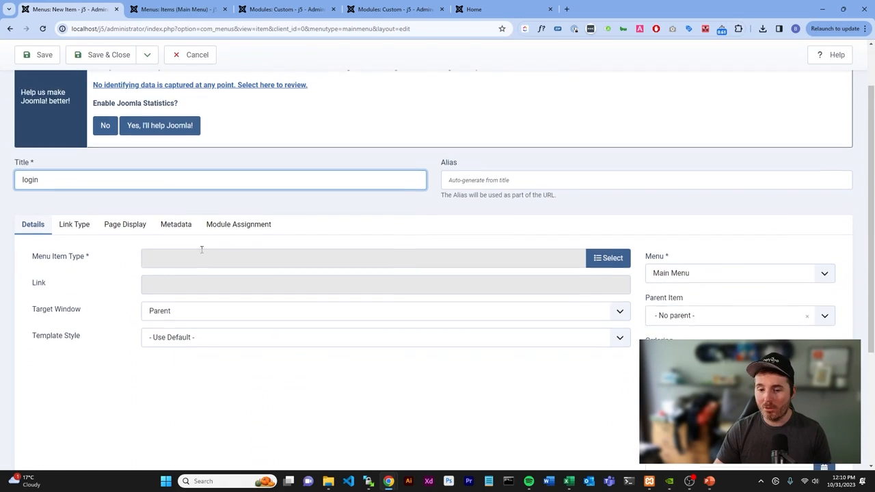
left_click(608, 257)
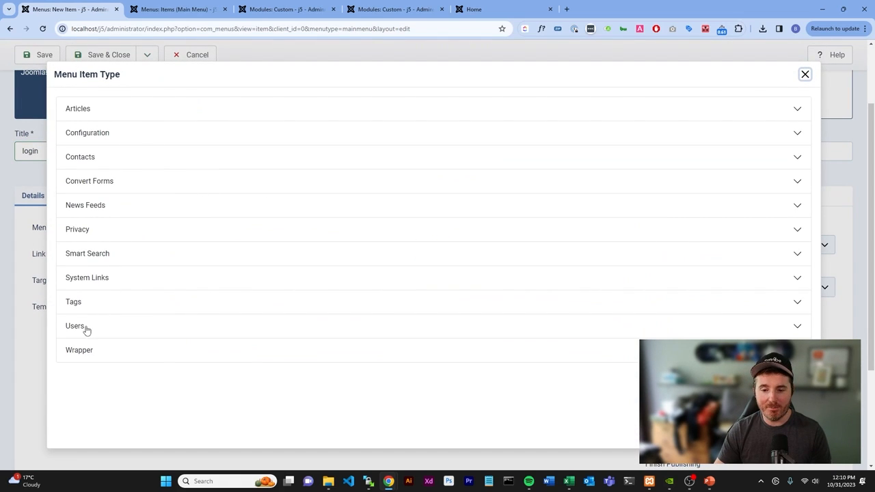
left_click(76, 326)
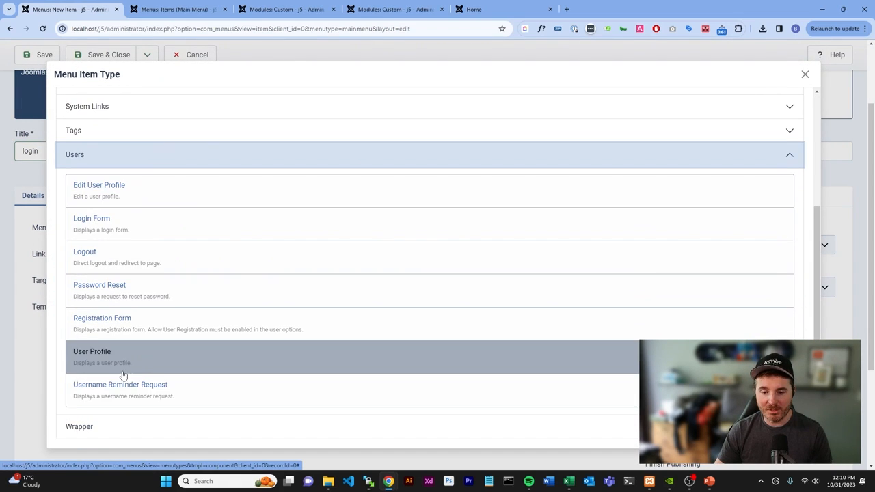
left_click(90, 219)
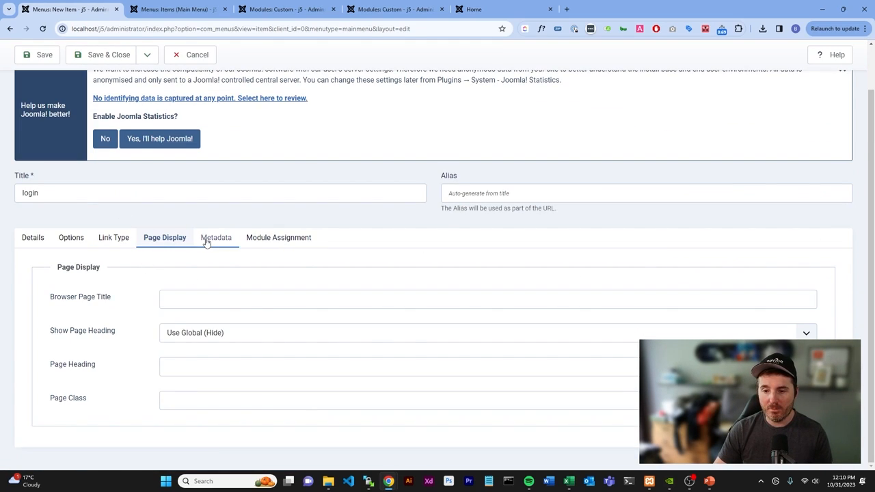
left_click(113, 238)
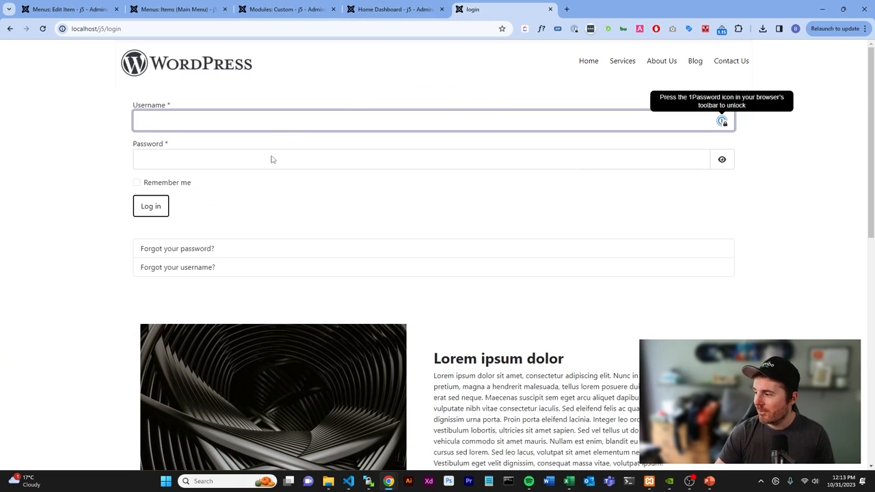
Step: Log in as admin on the front-end login page and reach the user profile
left_click(273, 121)
type("admin")
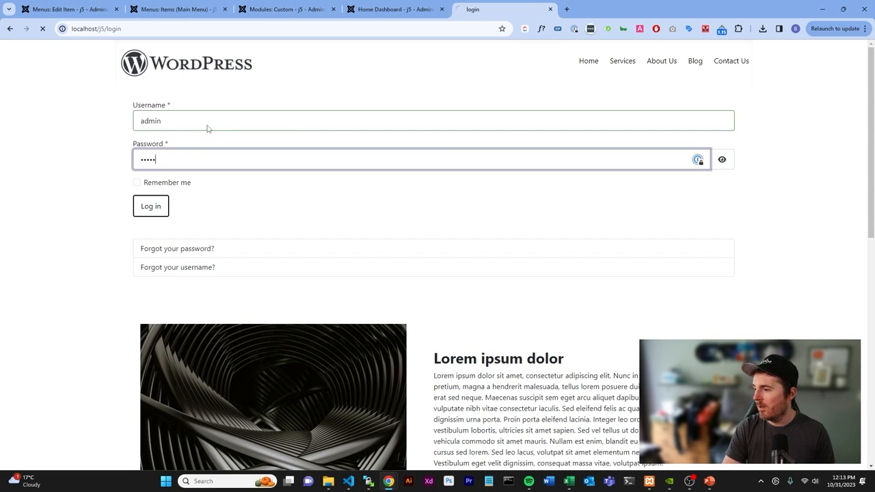
left_click(151, 205)
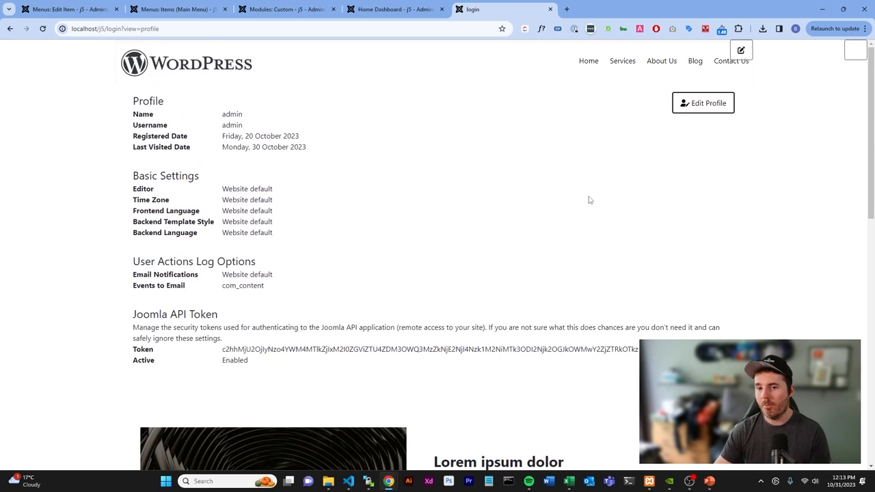
scroll("down", 3)
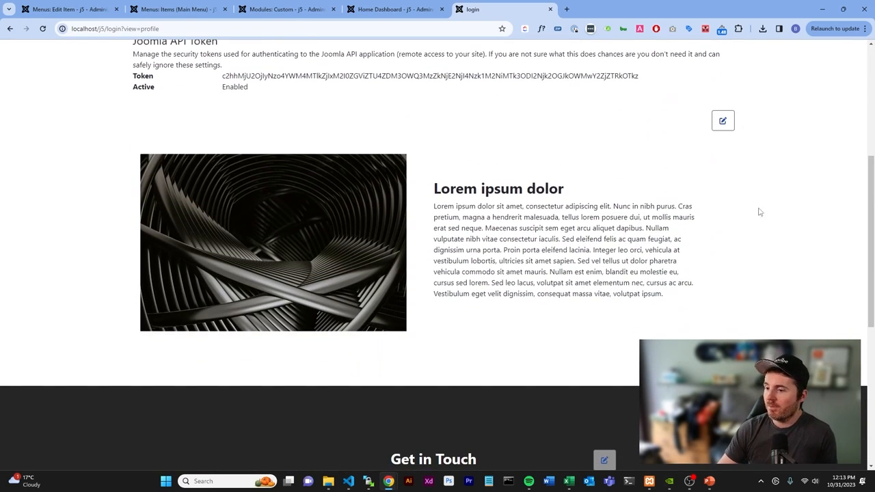
mouse_move(722, 120)
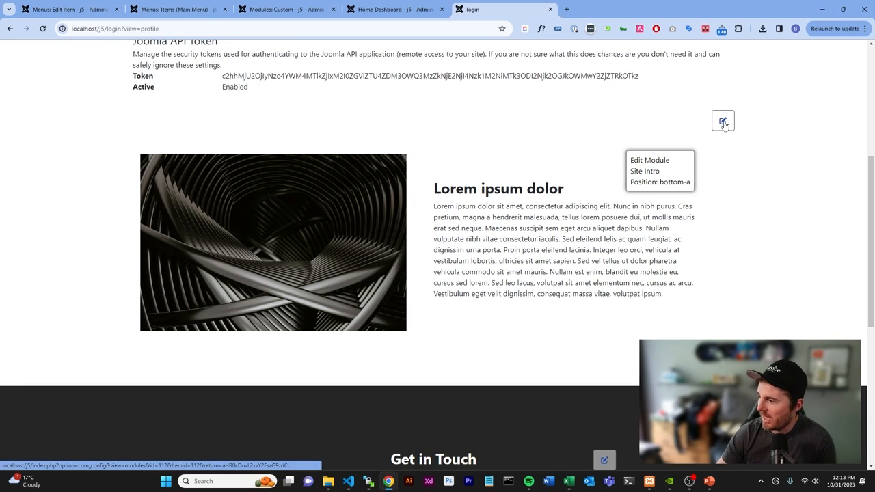
Step: Go to the site's home page while logged in and scroll to the Site Intro module's edit icon
scroll("down", 3)
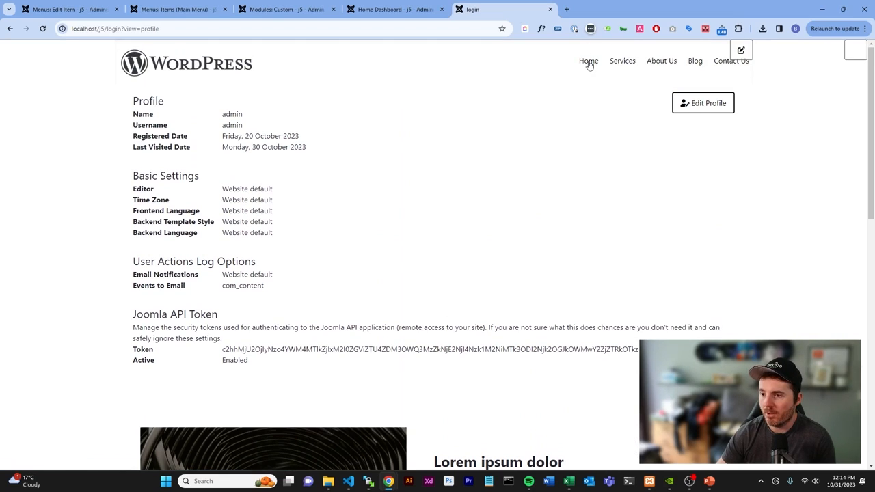
left_click(588, 60)
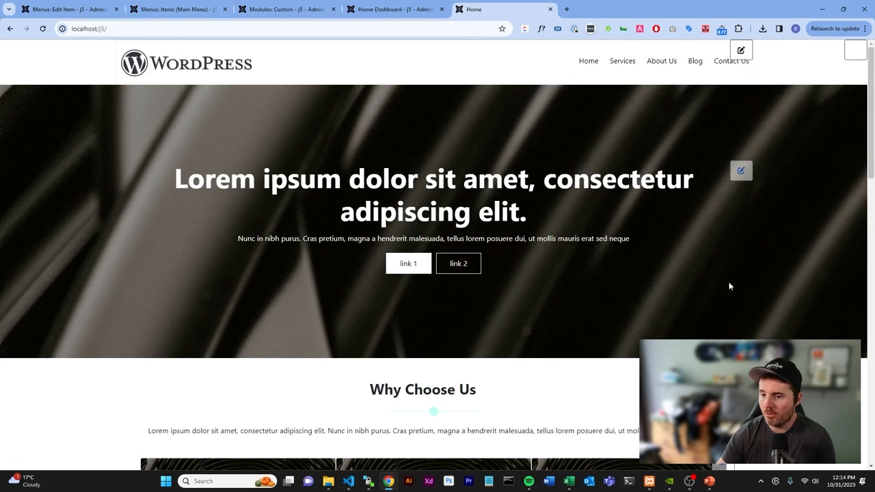
mouse_move(741, 170)
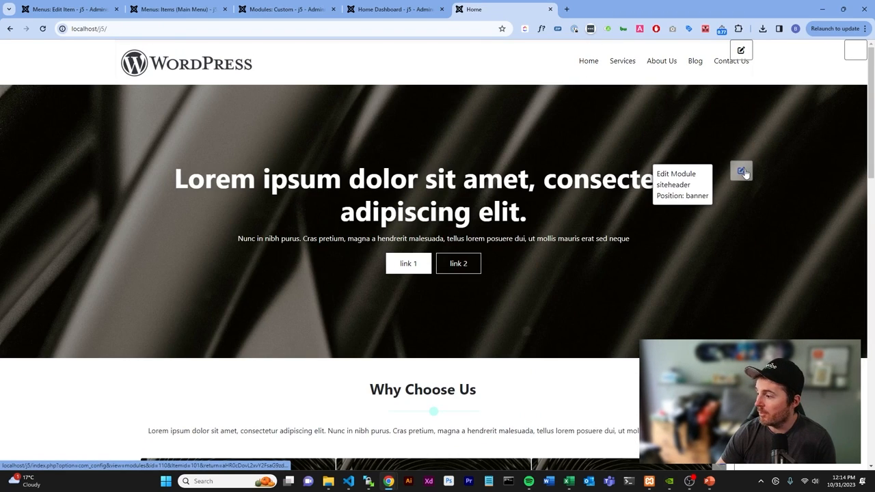
scroll("down", 3)
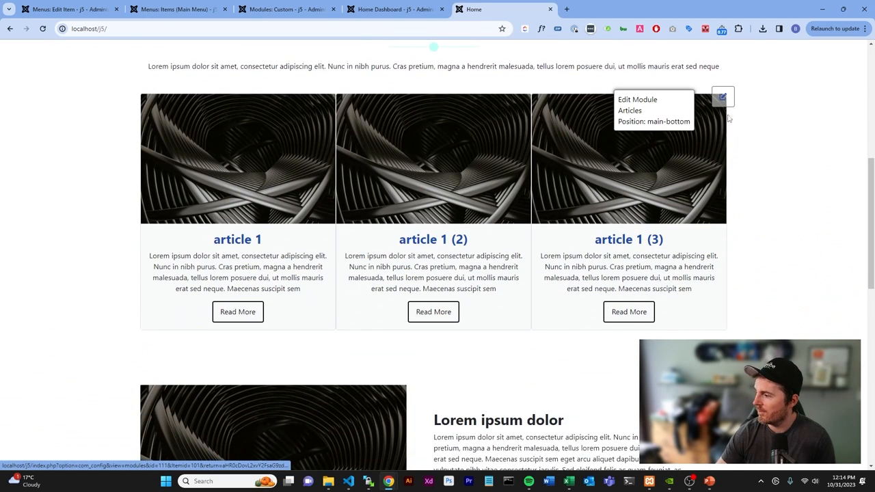
scroll("down", 3)
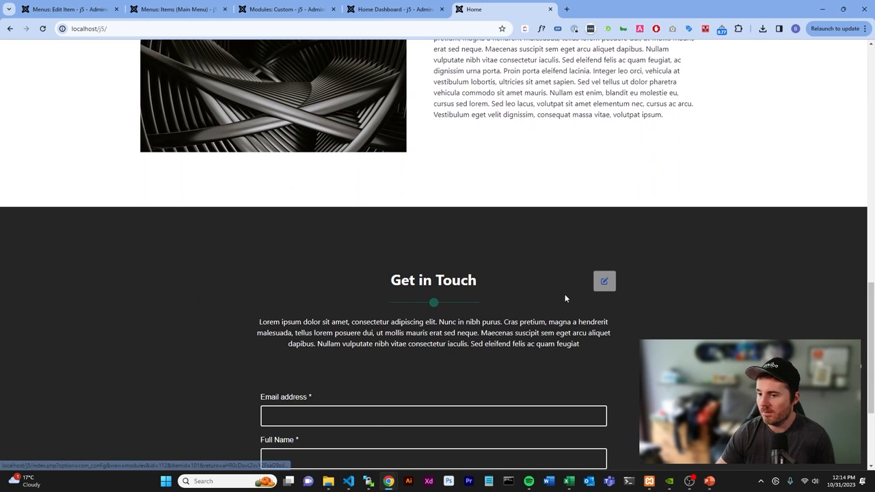
scroll("down", 3)
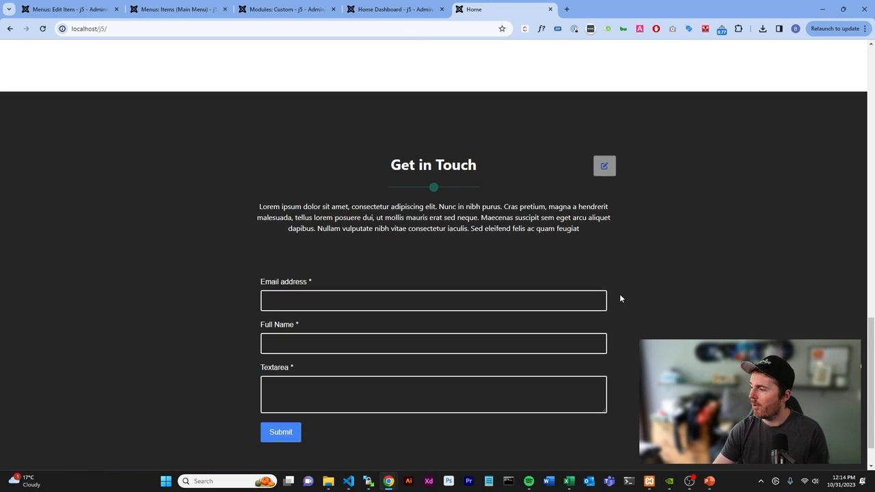
scroll("down", 3)
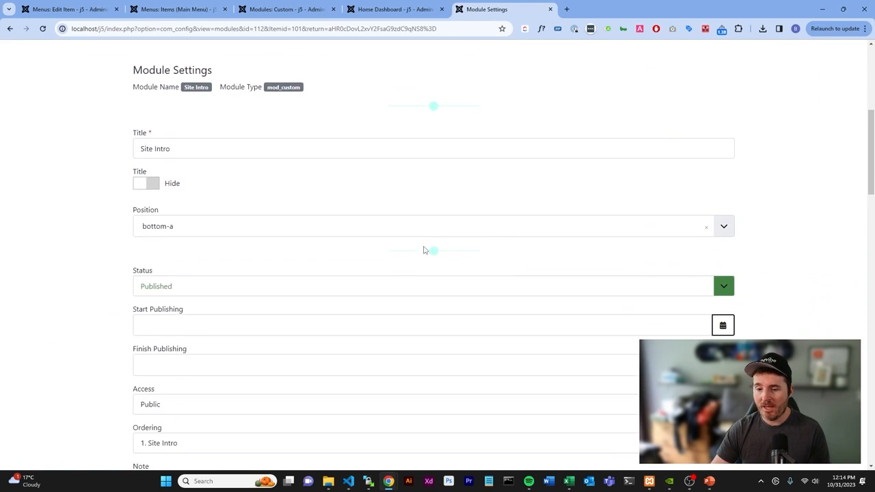
Step: Save & Close the Site Intro module with heading 'Lorem ipsum dolor2', returning to the home page
scroll("down", 3)
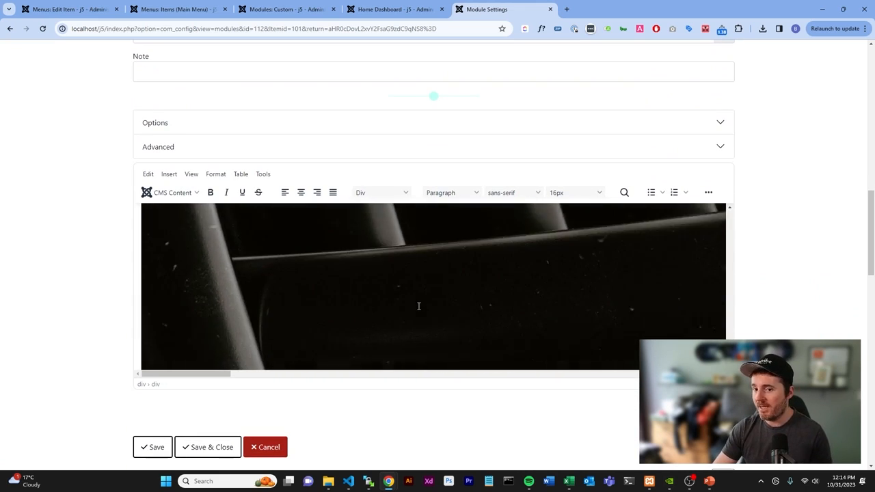
scroll("down", 3)
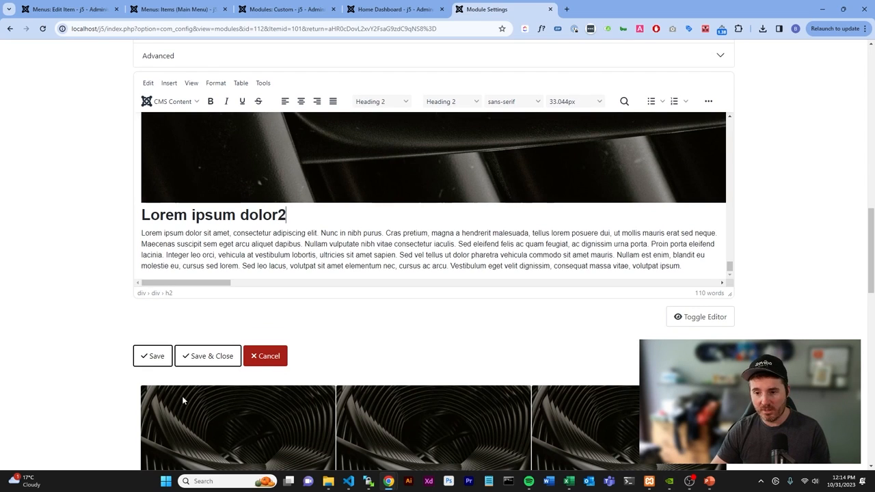
left_click(208, 355)
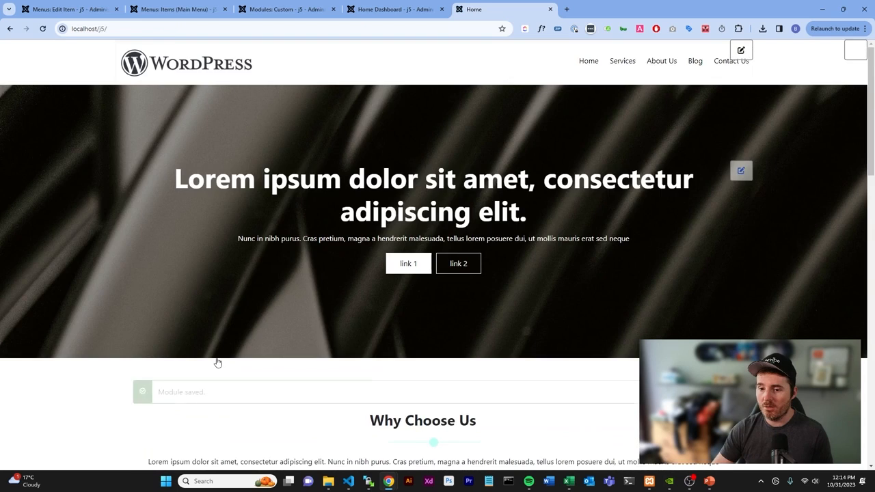
scroll("down", 3)
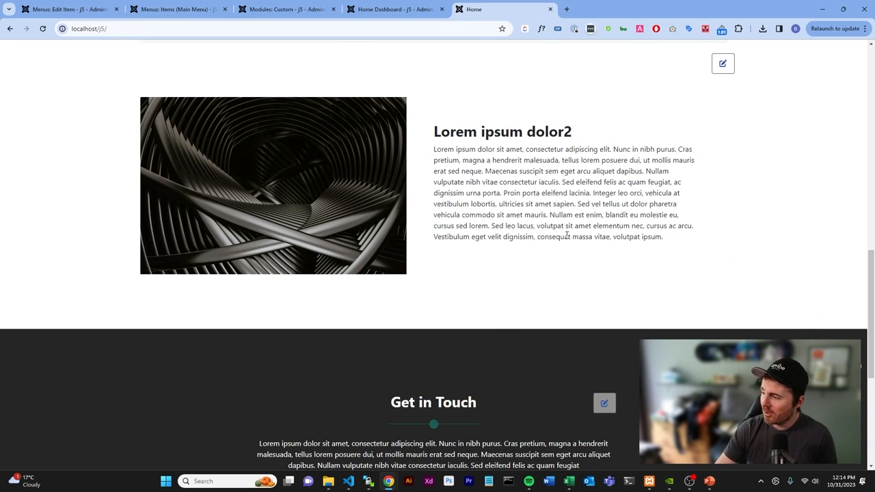
scroll("down", 3)
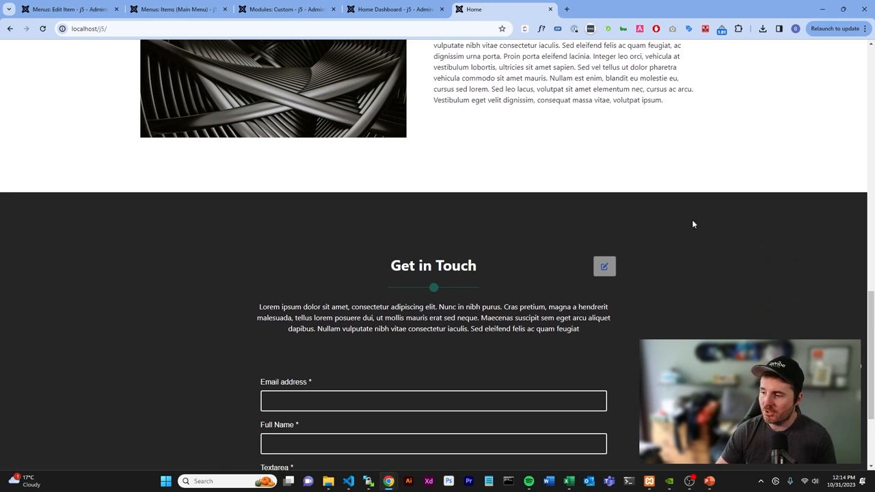
scroll("up", 3)
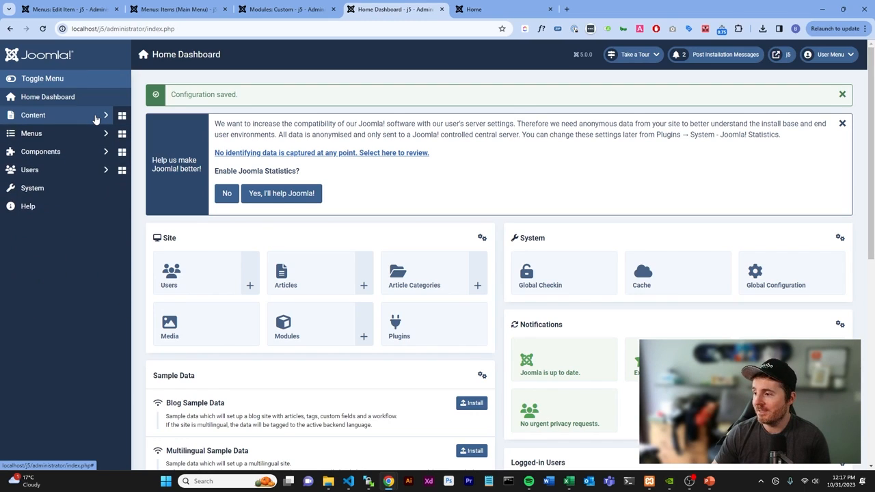
Step: In Main Menu items, set Services as the default home page and preview it
left_click(32, 134)
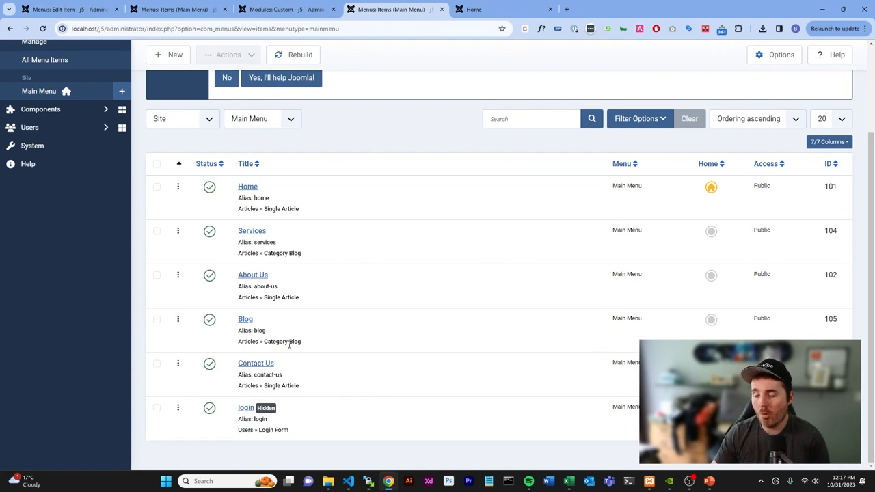
mouse_move(419, 312)
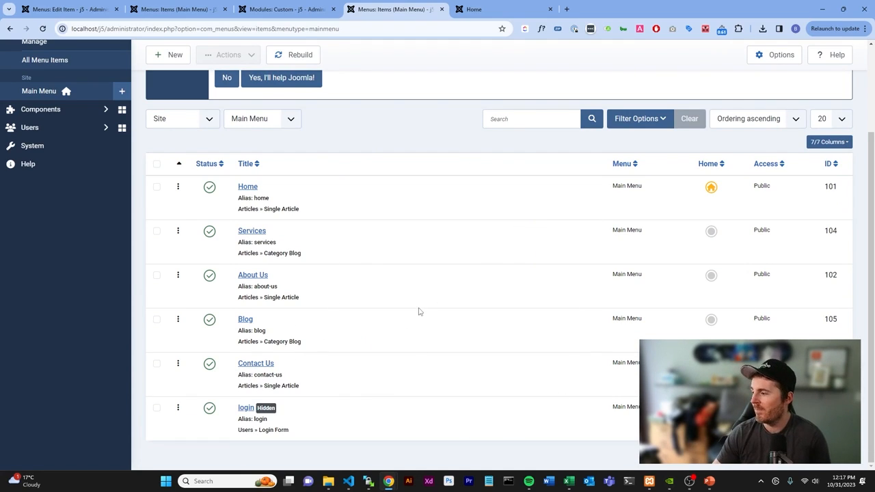
mouse_move(432, 298)
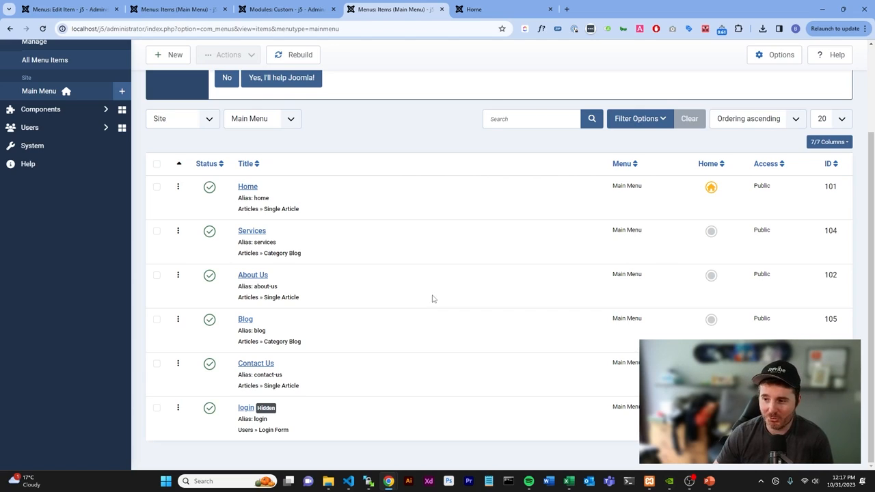
mouse_move(703, 206)
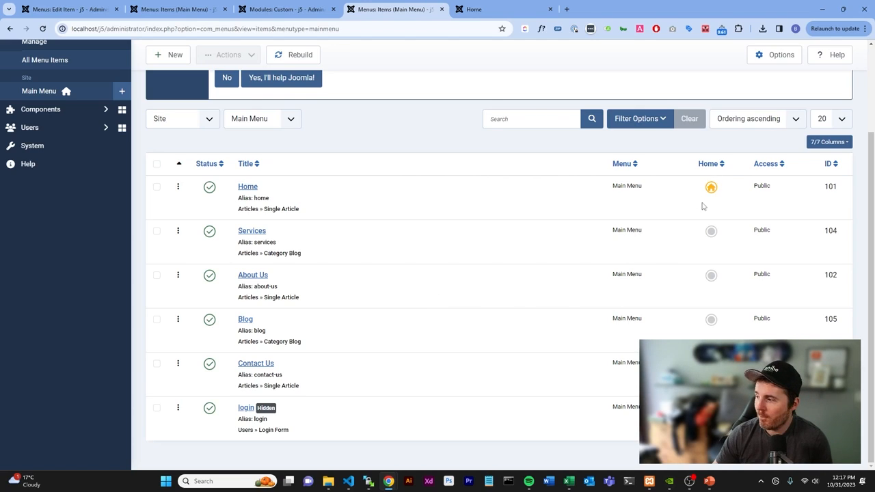
mouse_move(687, 194)
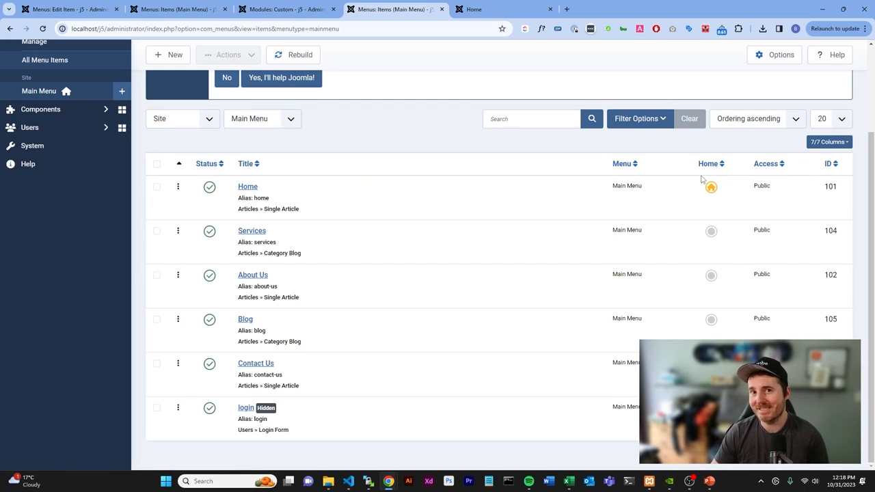
mouse_move(711, 231)
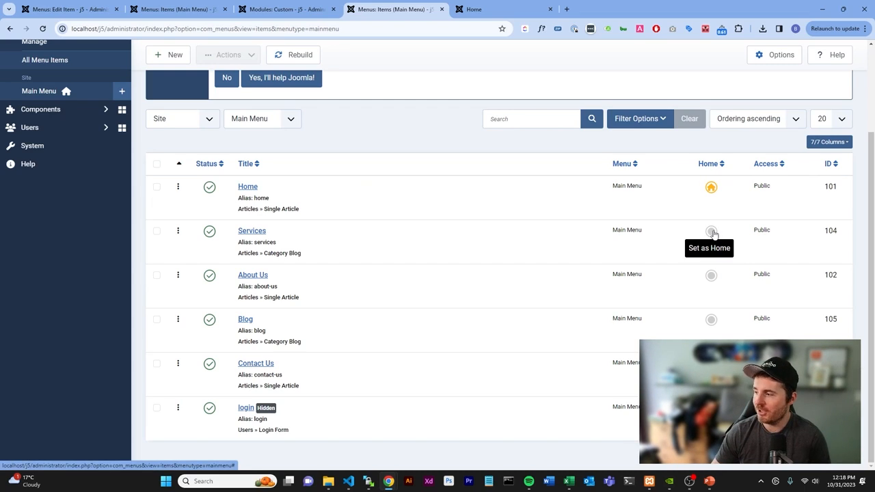
left_click(711, 231)
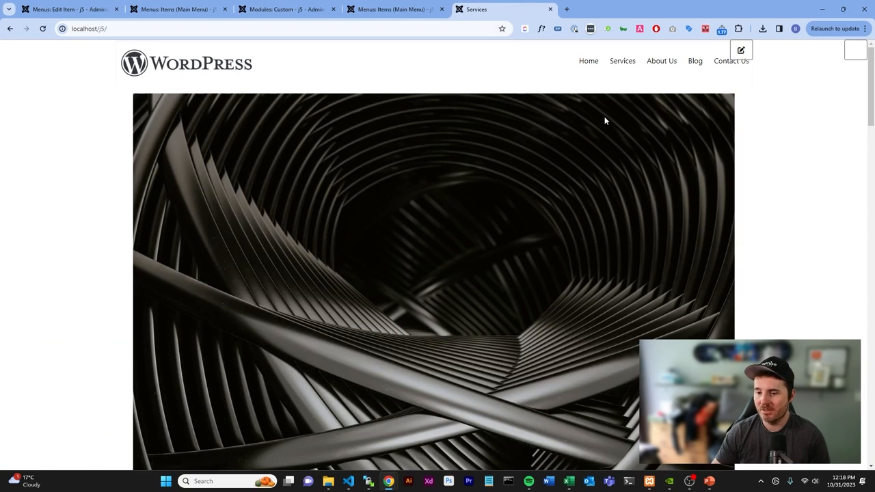
scroll("down", 3)
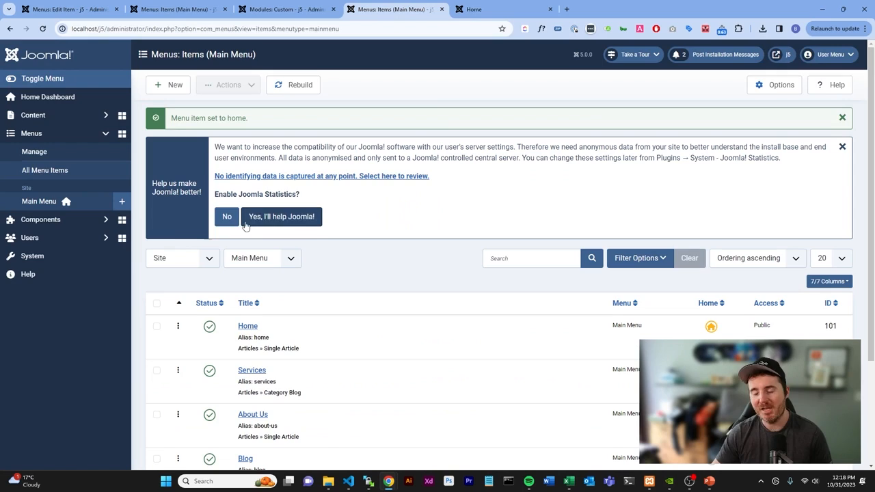
mouse_move(85, 243)
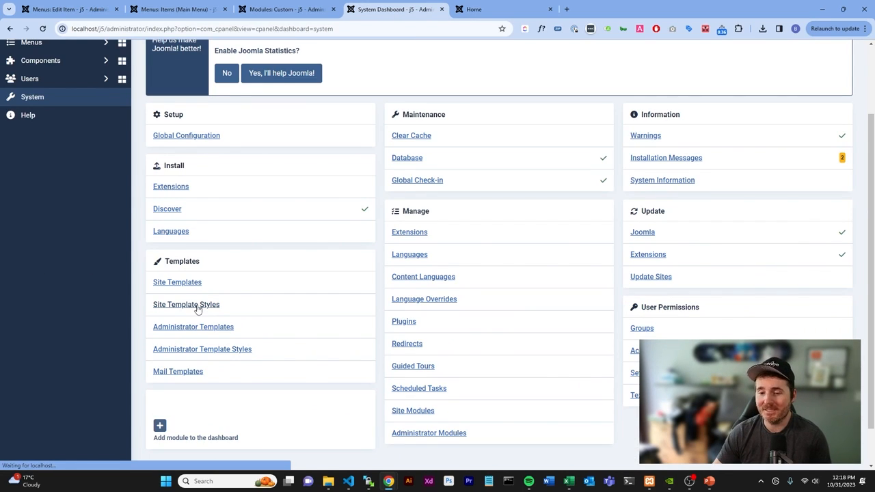
Step: Reach the menu assignment settings of the Cassiopeia - Default site template style
left_click(186, 304)
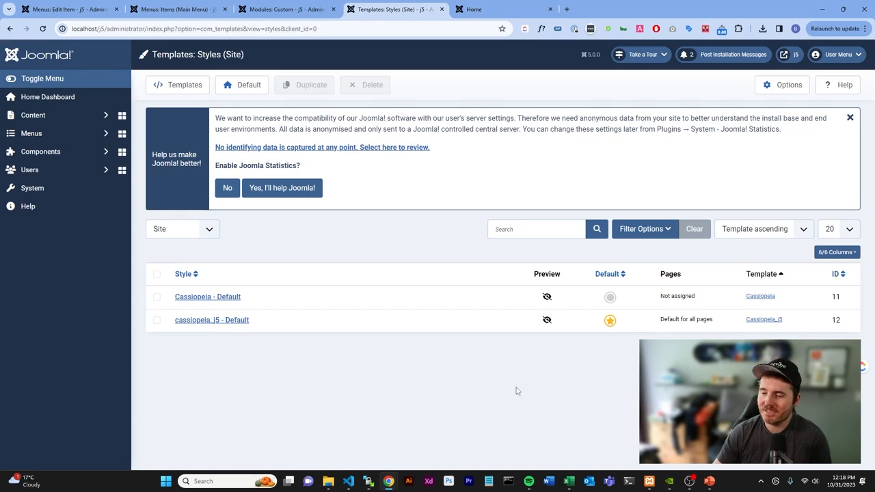
mouse_move(244, 328)
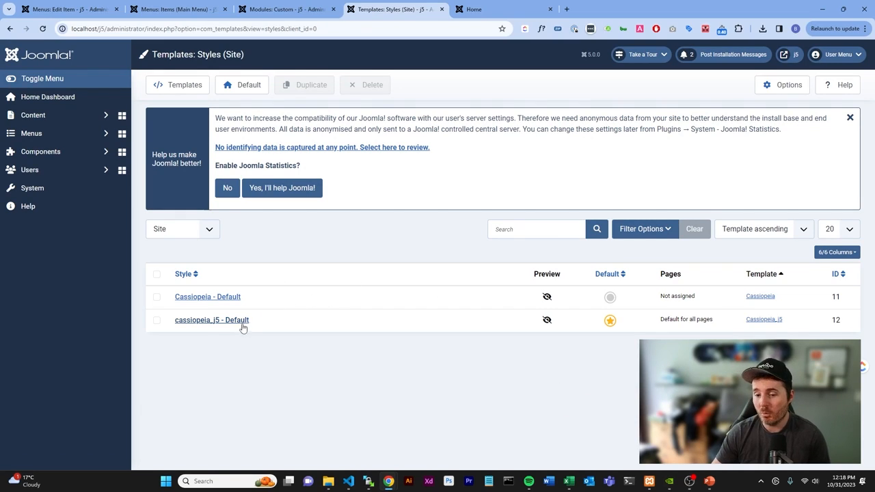
mouse_move(212, 320)
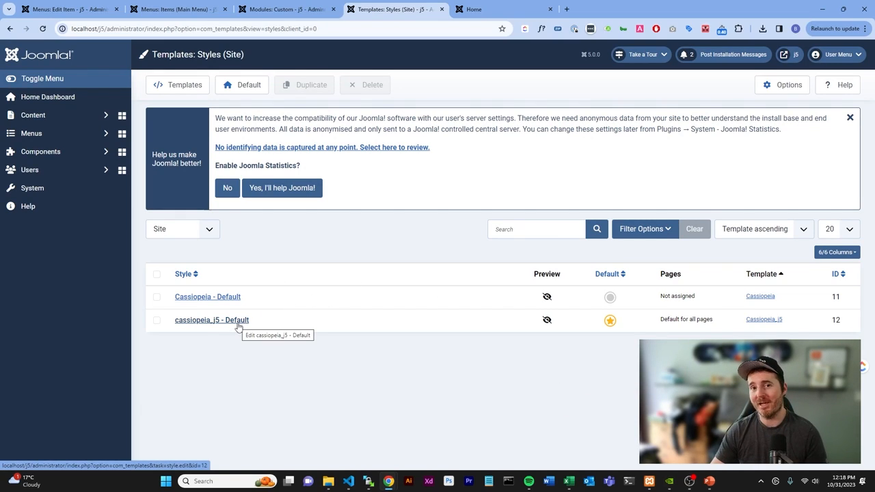
mouse_move(265, 293)
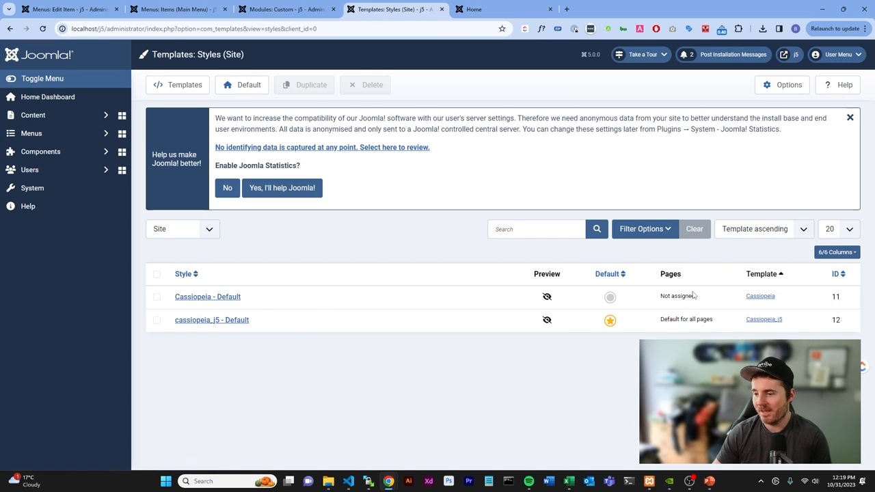
mouse_move(220, 300)
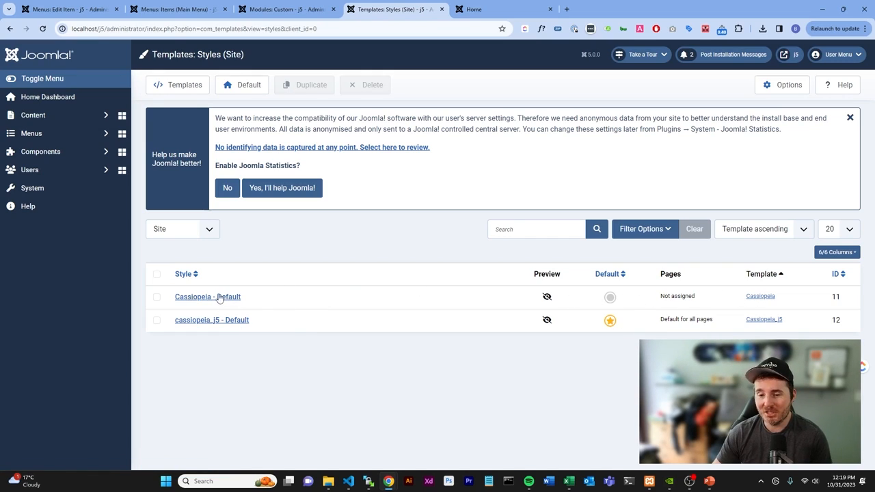
left_click(208, 296)
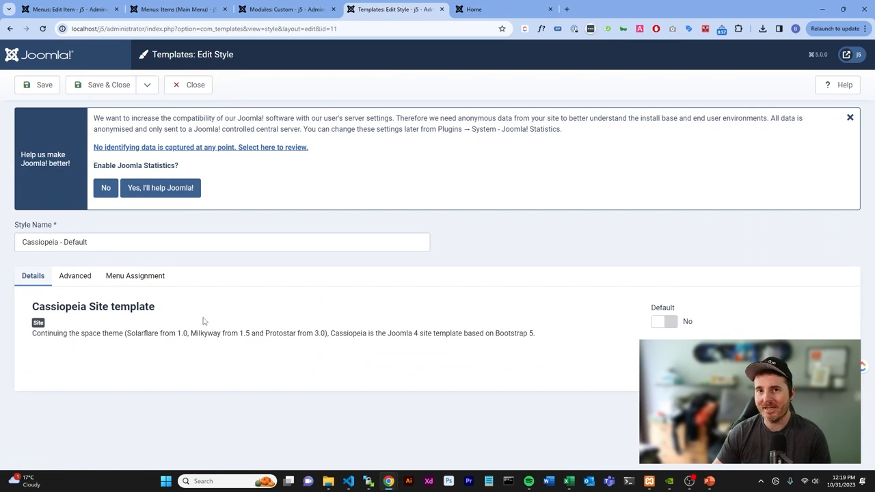
mouse_move(113, 295)
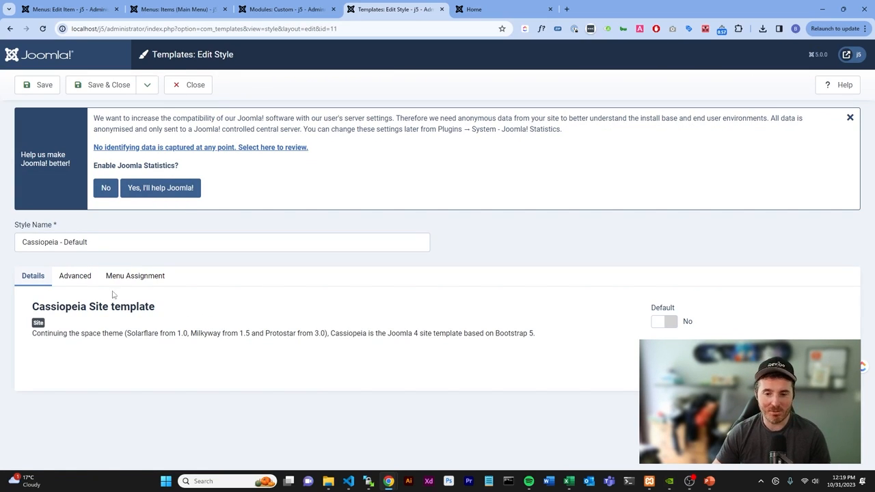
left_click(134, 277)
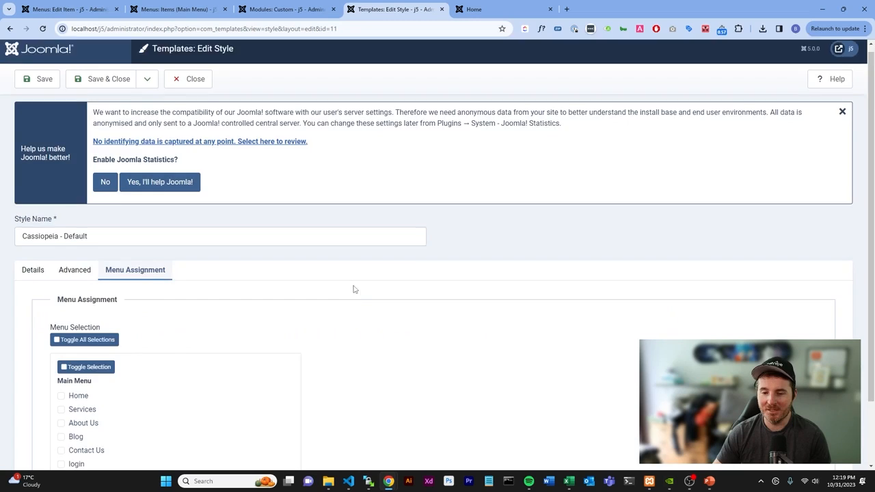
Step: Assign the style to the Home page only and save it
left_click(60, 402)
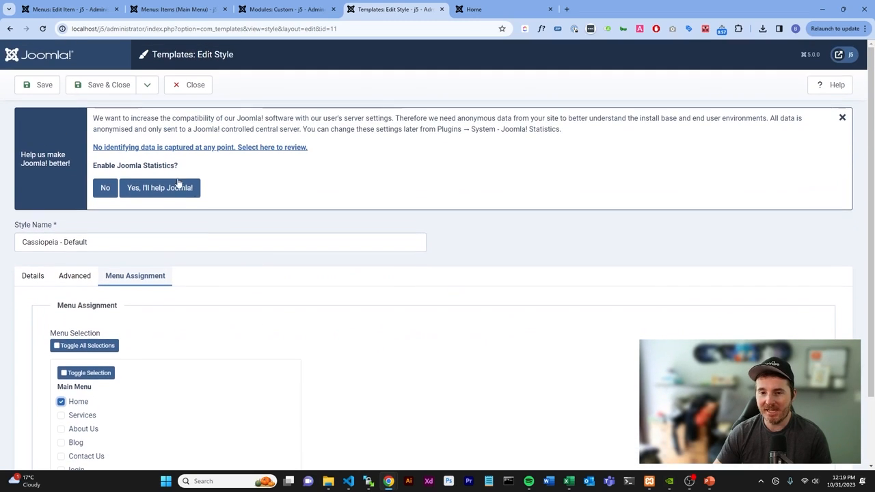
left_click(44, 85)
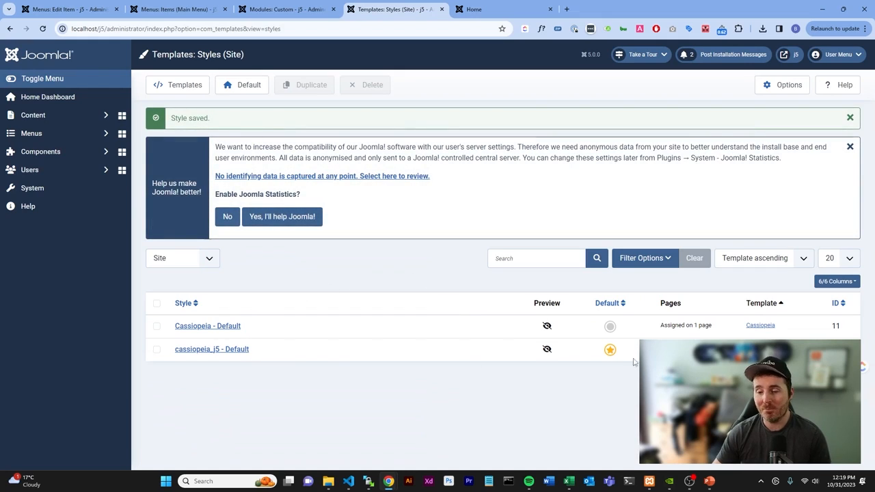
left_click(156, 325)
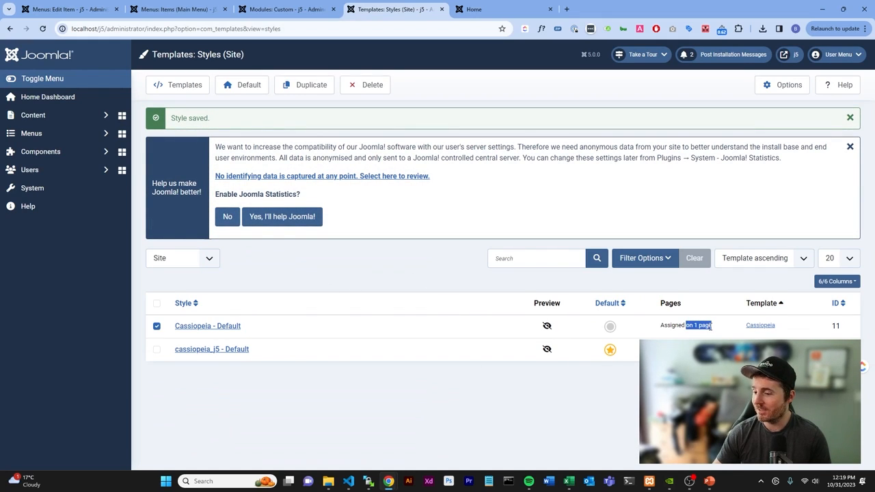
Step: View the live home page in the Cassiopeia look, then navigate to Services
left_click(485, 8)
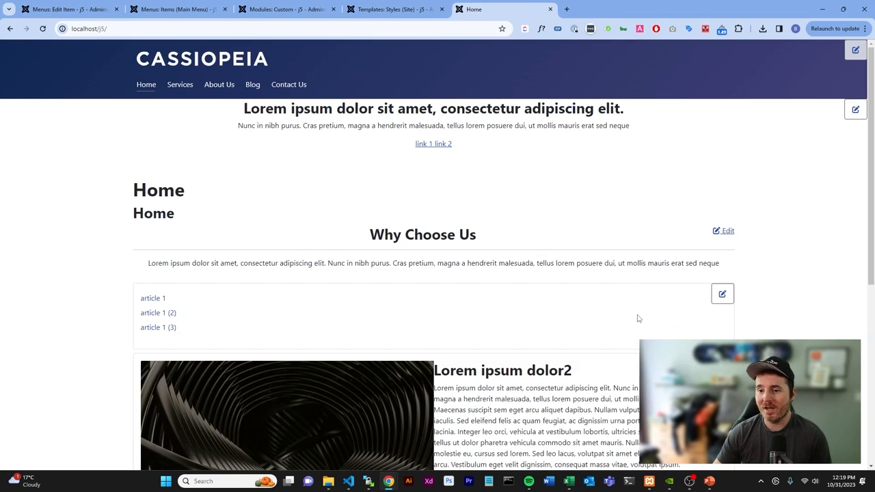
mouse_move(115, 78)
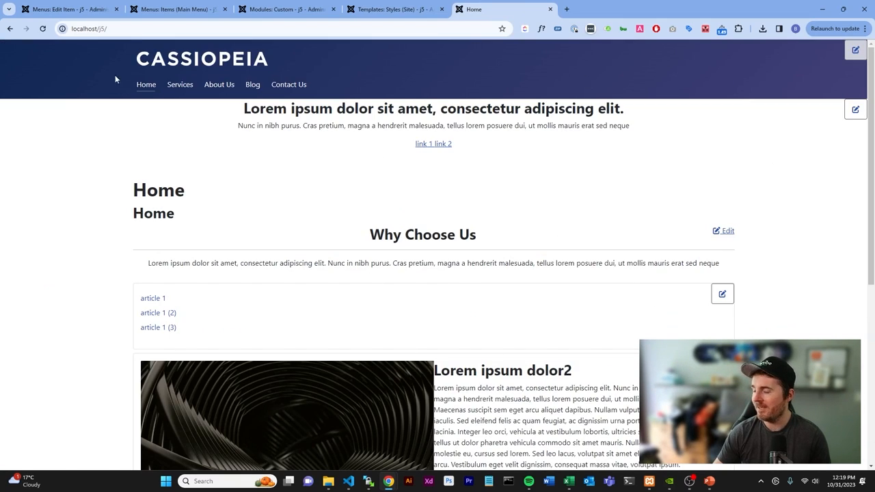
left_click(181, 85)
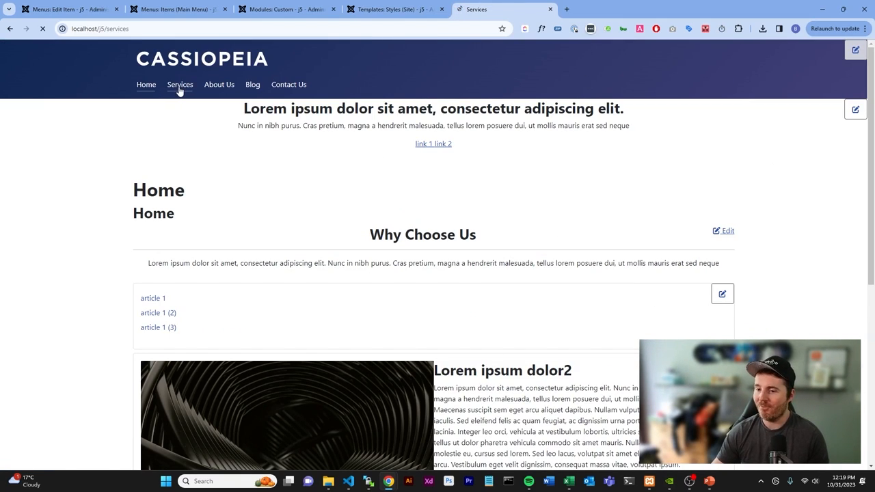